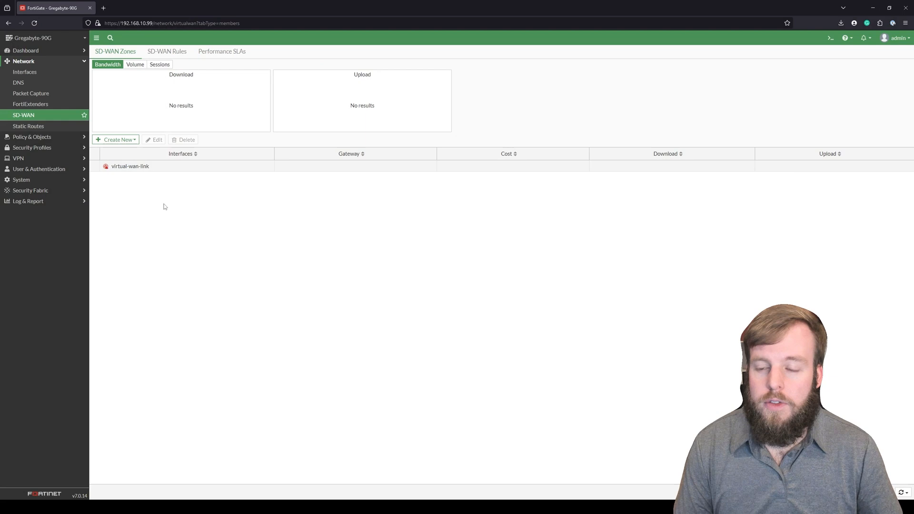
{"action": "mouse_move", "coordinate": [131, 184]}
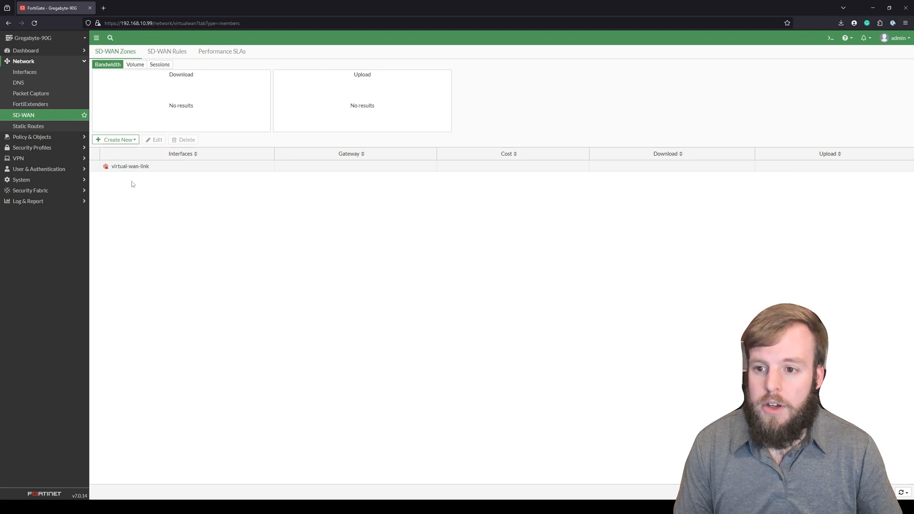
{"action": "mouse_move", "coordinate": [149, 176]}
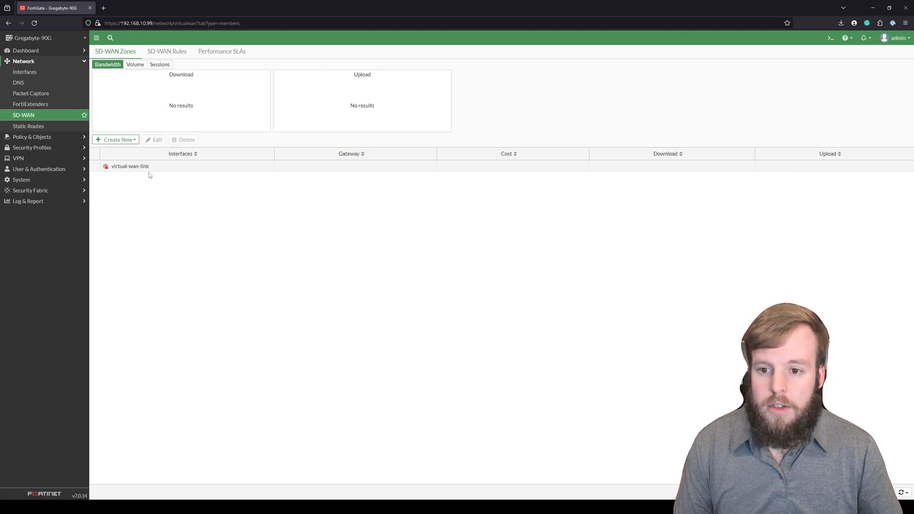
{"action": "mouse_move", "coordinate": [129, 166]}
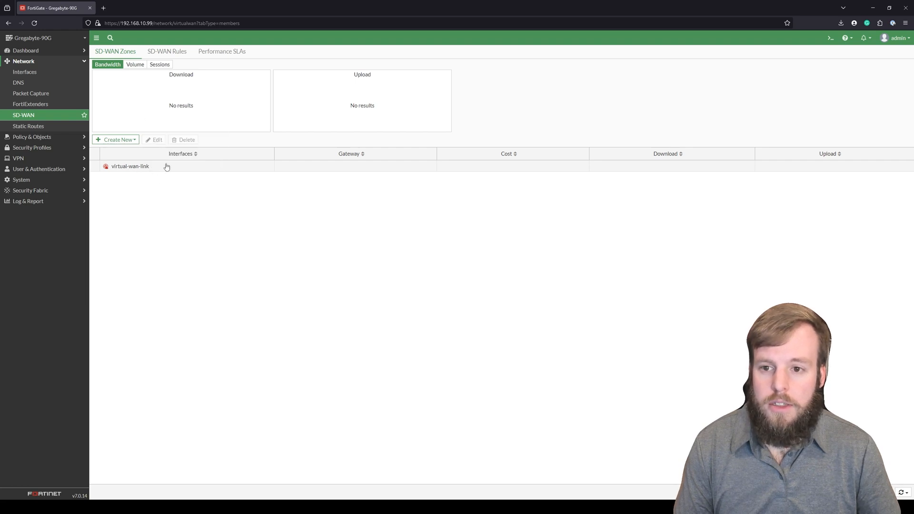
Step: Edit virtual-wan-link, add wan2 as an interface member, and save the zone
{"action": "double_click", "coordinate": [130, 166]}
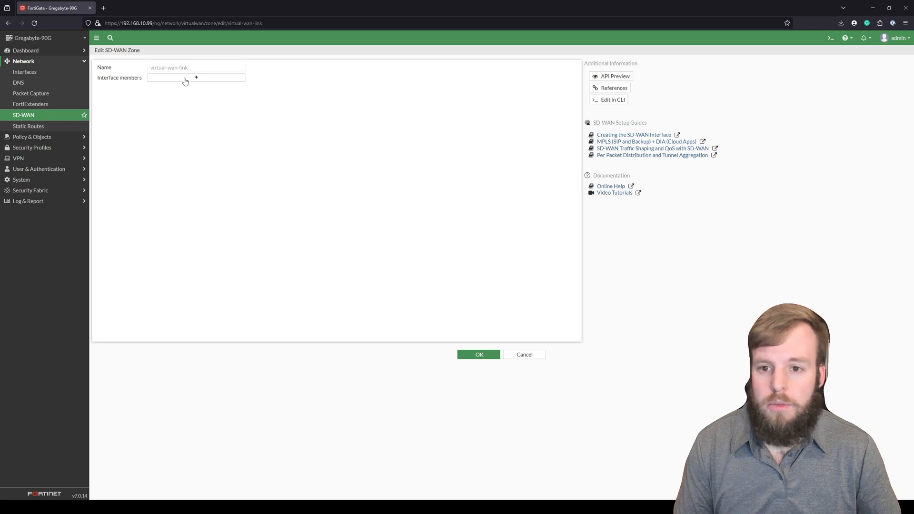
{"action": "left_click", "coordinate": [196, 78]}
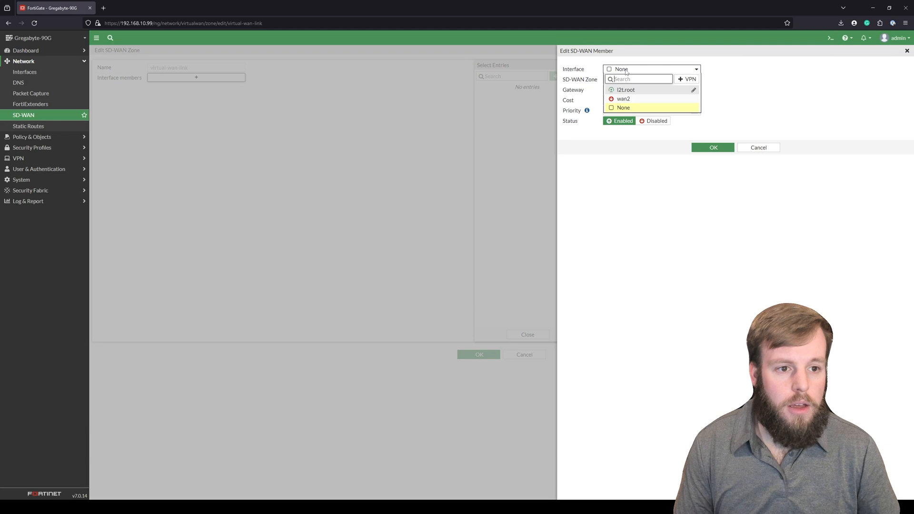
{"action": "mouse_move", "coordinate": [626, 89]}
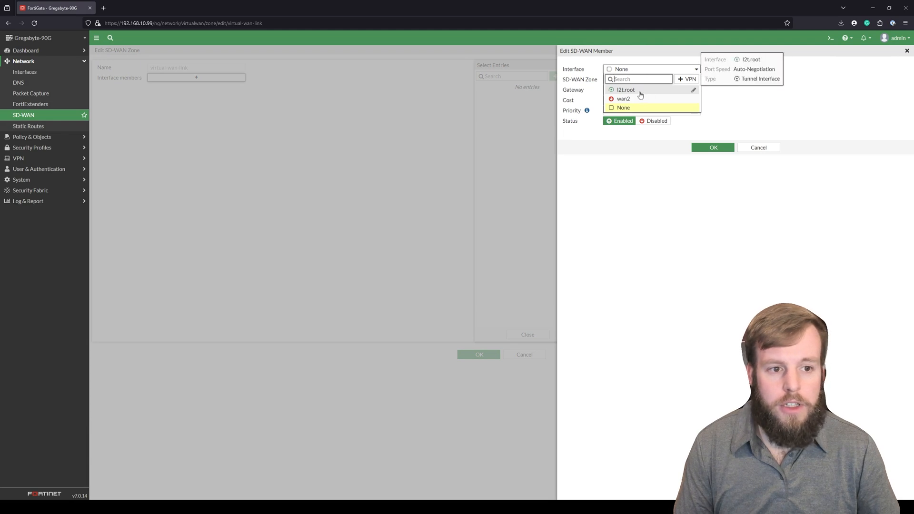
{"action": "mouse_move", "coordinate": [623, 99]}
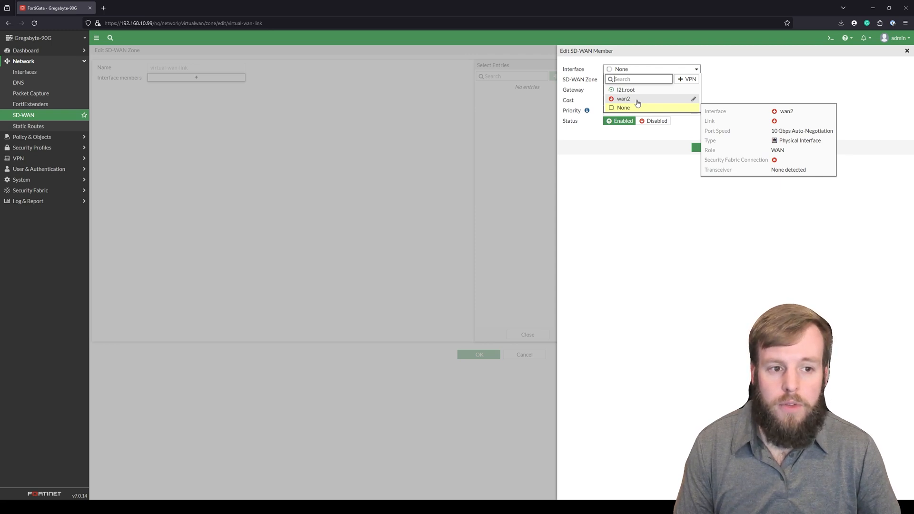
{"action": "left_click", "coordinate": [622, 99]}
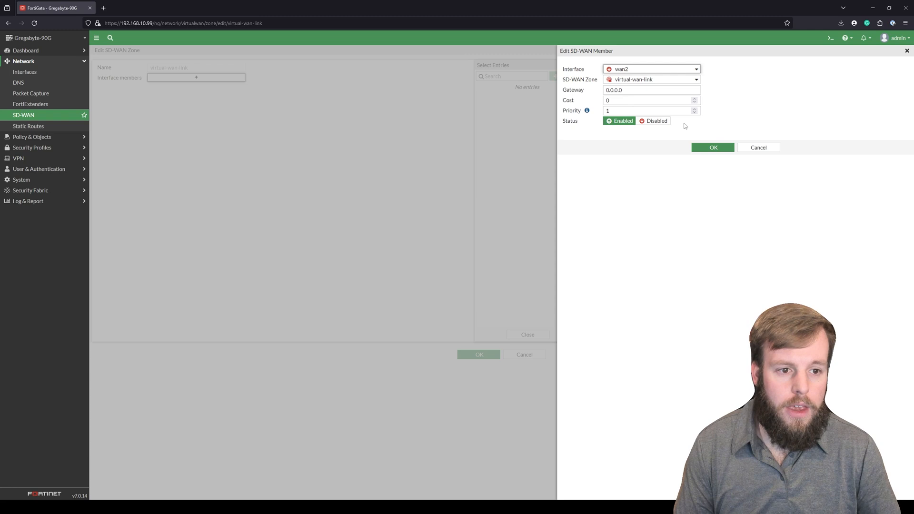
{"action": "mouse_move", "coordinate": [713, 147]}
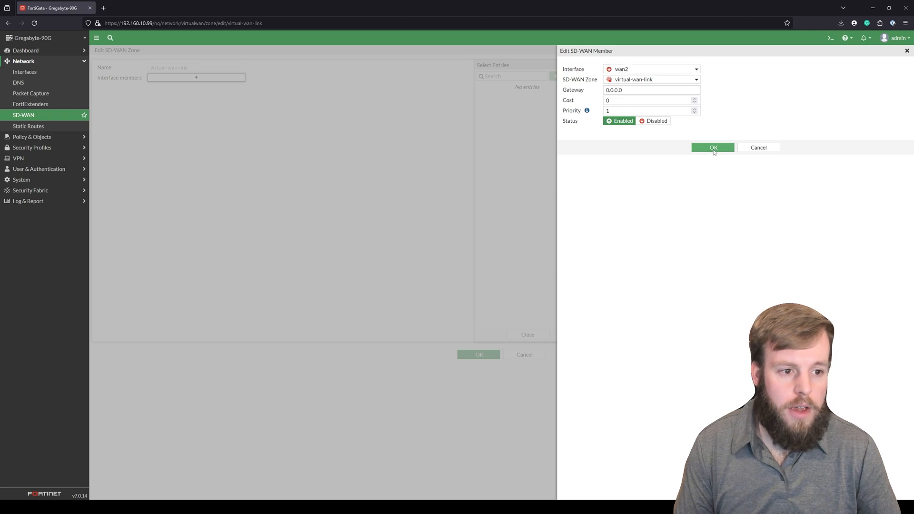
{"action": "left_click", "coordinate": [713, 147]}
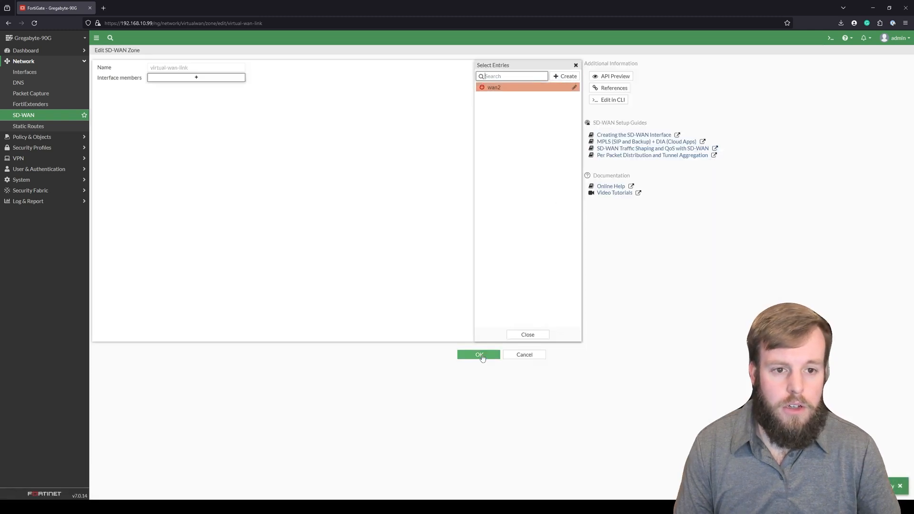
{"action": "left_click", "coordinate": [477, 354]}
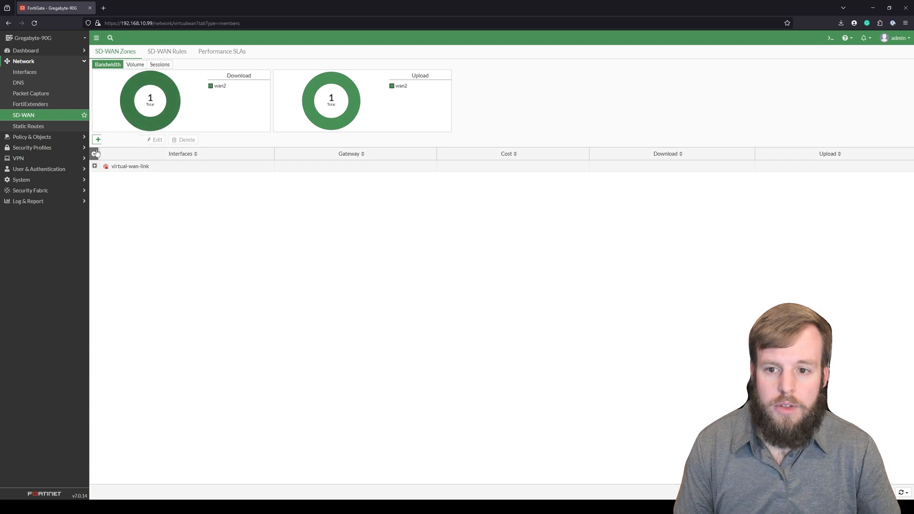
Step: Check wan1's references under Network > Interfaces, showing one firewall policy uses it
{"action": "left_click", "coordinate": [94, 166]}
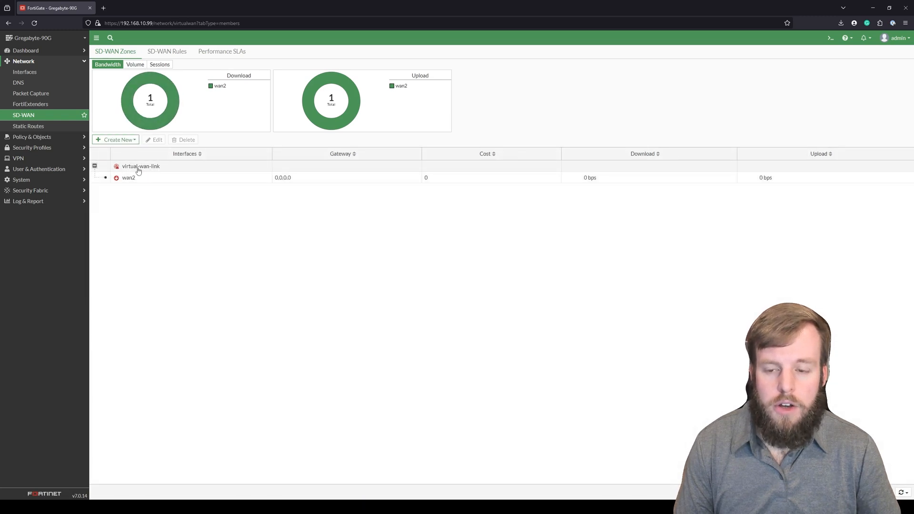
{"action": "mouse_move", "coordinate": [147, 212]}
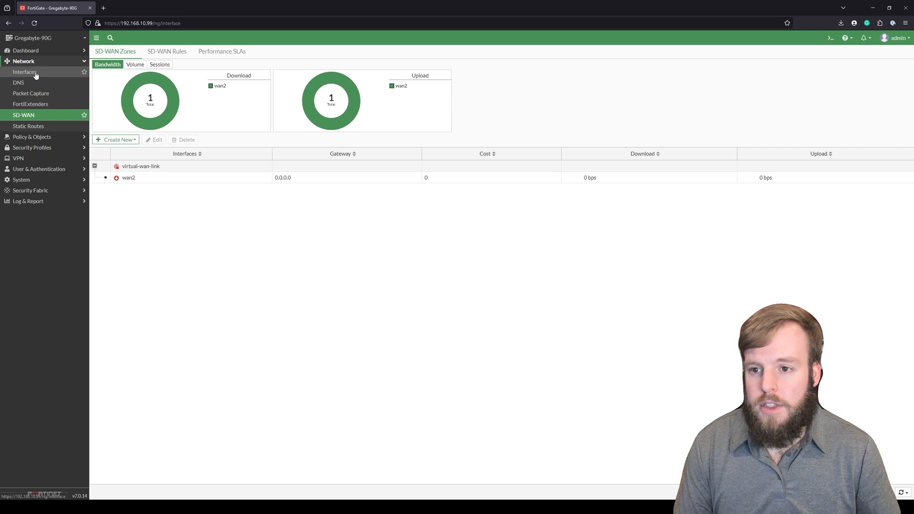
{"action": "left_click", "coordinate": [24, 72]}
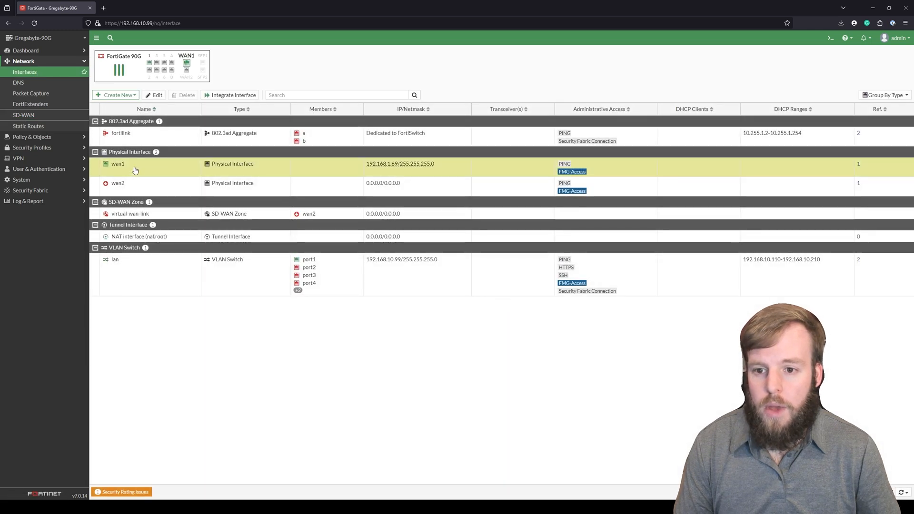
{"action": "mouse_move", "coordinate": [857, 165]}
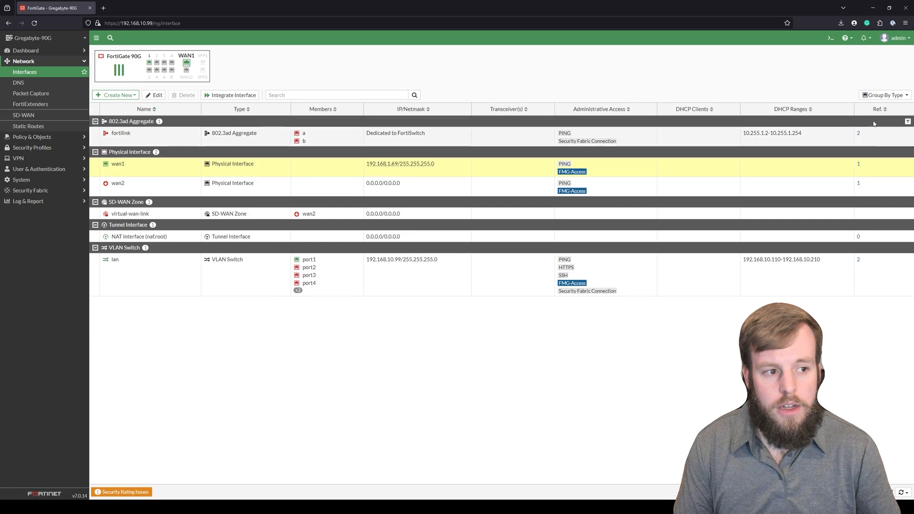
{"action": "mouse_move", "coordinate": [851, 180]}
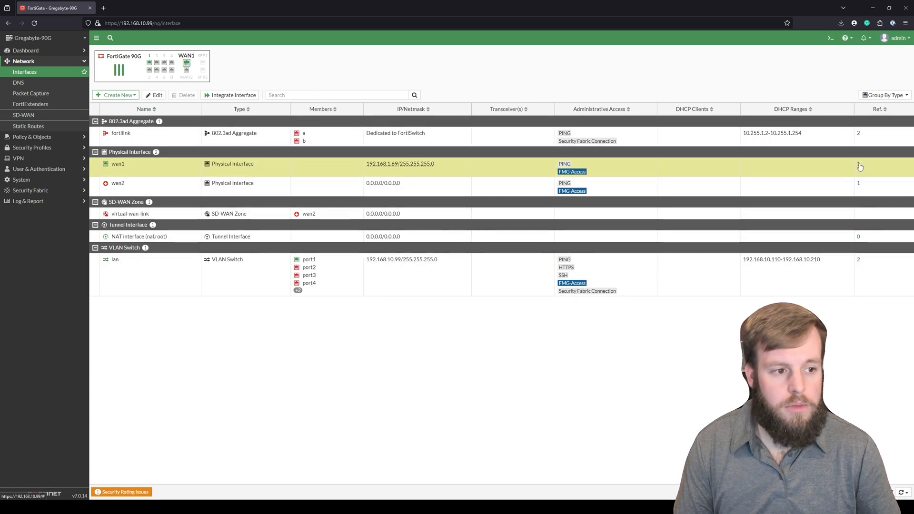
{"action": "left_click", "coordinate": [858, 166]}
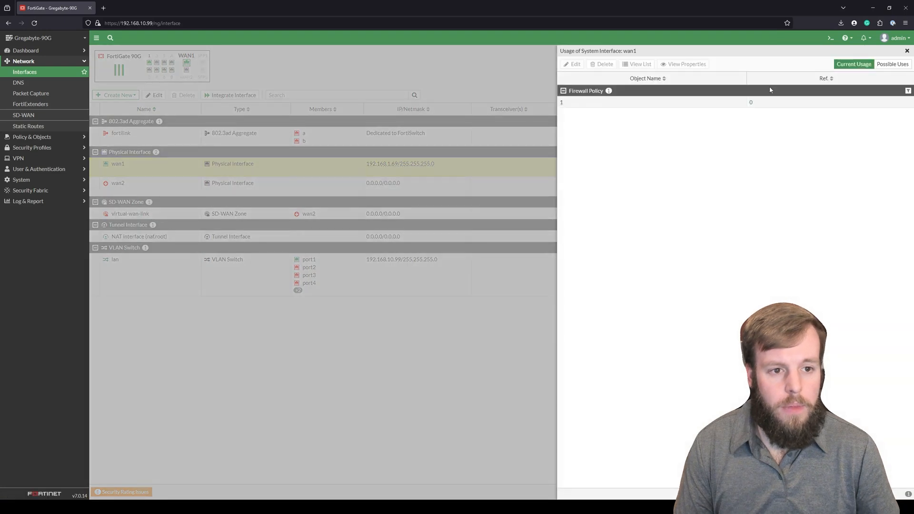
{"action": "mouse_move", "coordinate": [595, 108]}
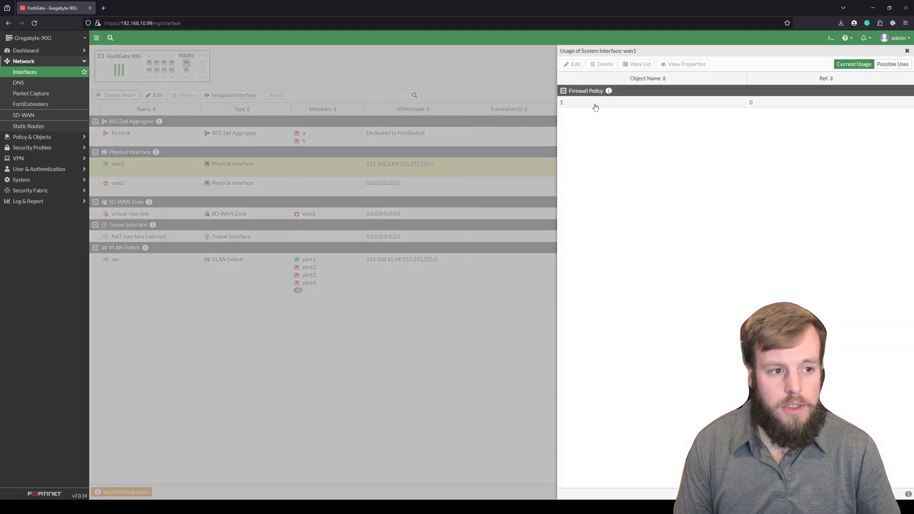
{"action": "mouse_move", "coordinate": [668, 112]}
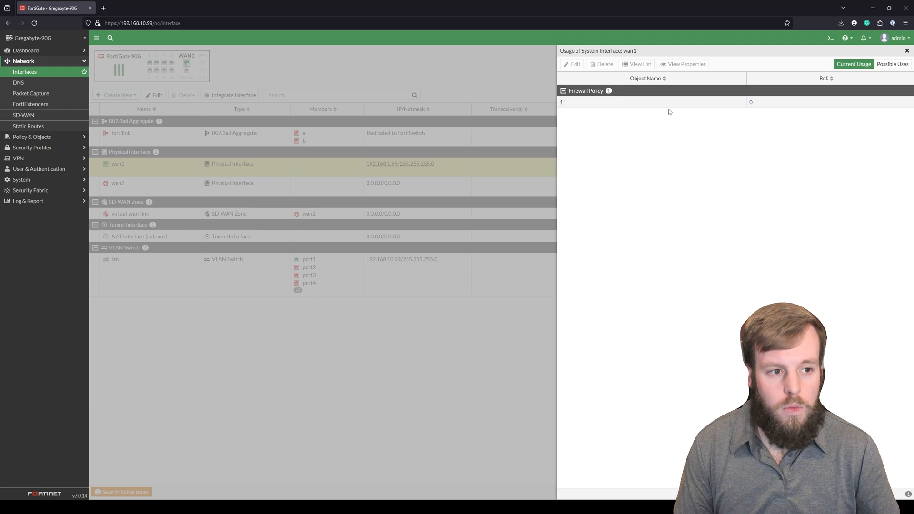
{"action": "mouse_move", "coordinate": [581, 107]}
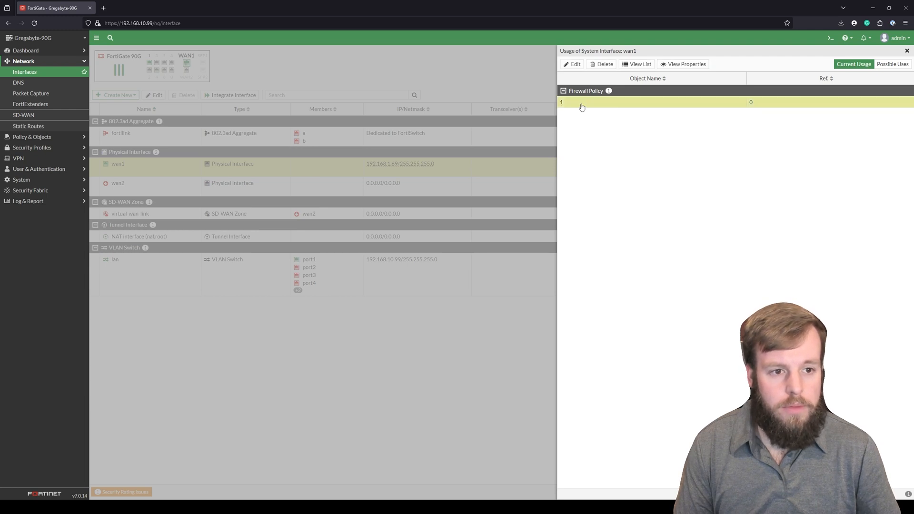
Step: Change firewall policy 1's outgoing interface from wan1 to any
{"action": "left_click", "coordinate": [561, 103]}
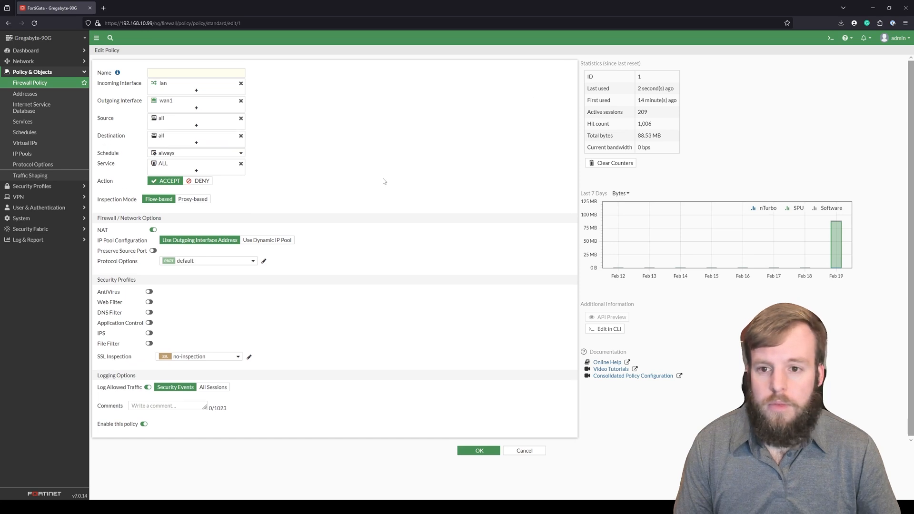
{"action": "mouse_move", "coordinate": [220, 113]}
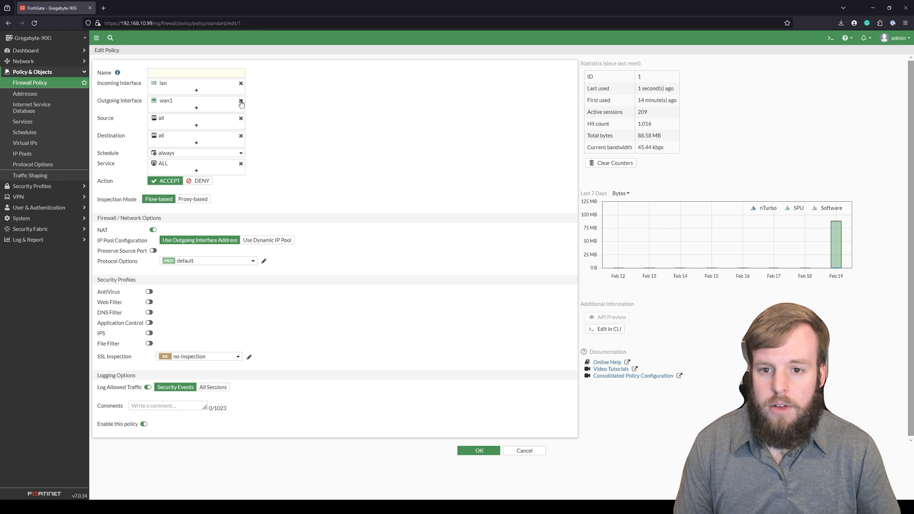
{"action": "left_click", "coordinate": [241, 104]}
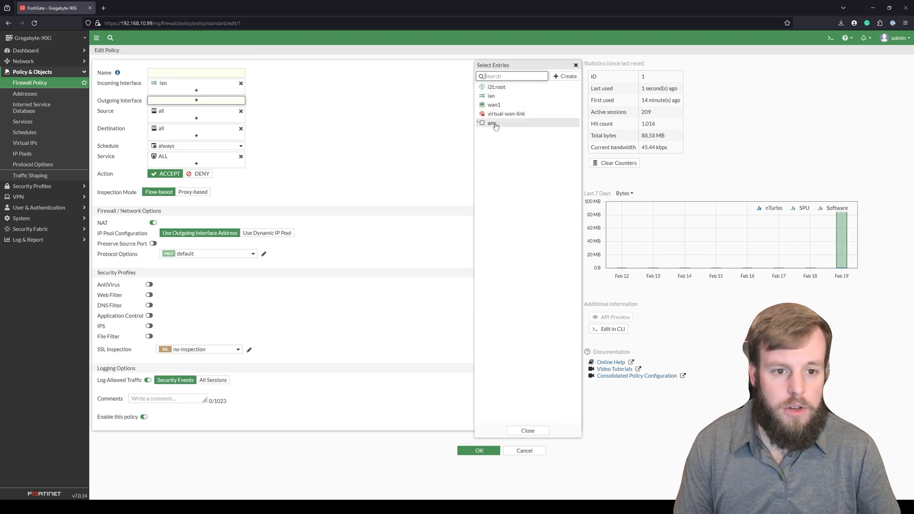
{"action": "left_click", "coordinate": [493, 123]}
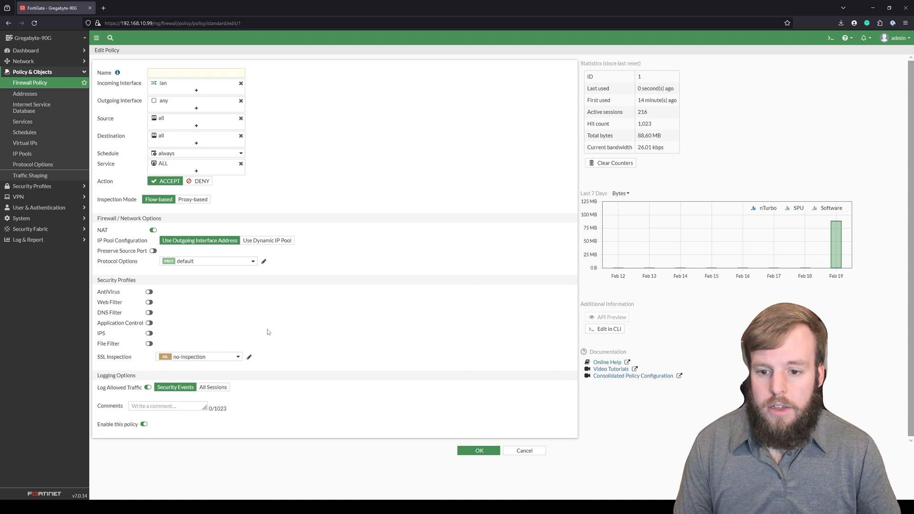
{"action": "mouse_move", "coordinate": [405, 164]}
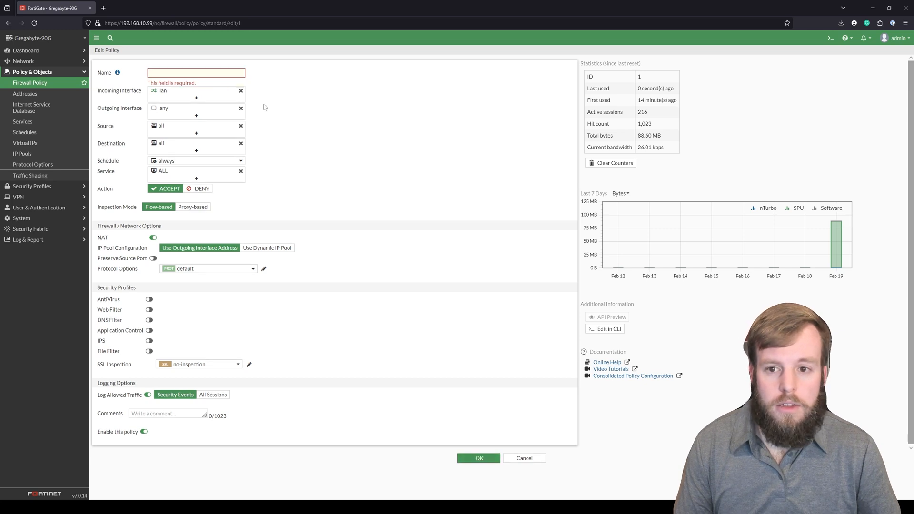
Step: Name the policy 'Outgoing' and save it
{"action": "left_click", "coordinate": [195, 73]}
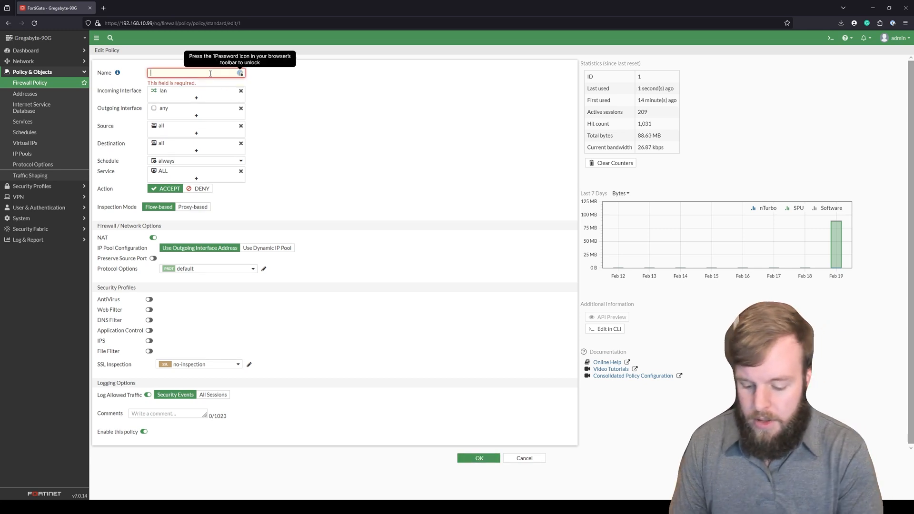
{"action": "type", "text": "Out"}
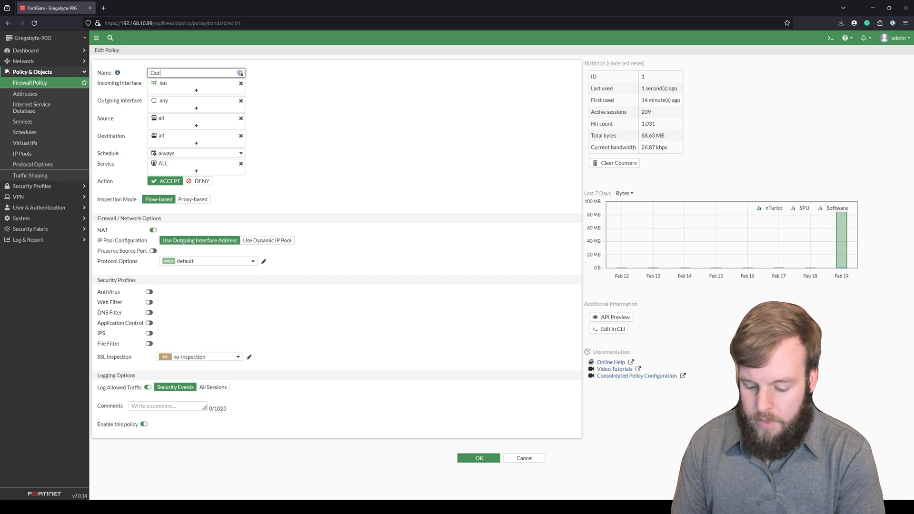
{"action": "type", "text": "going"}
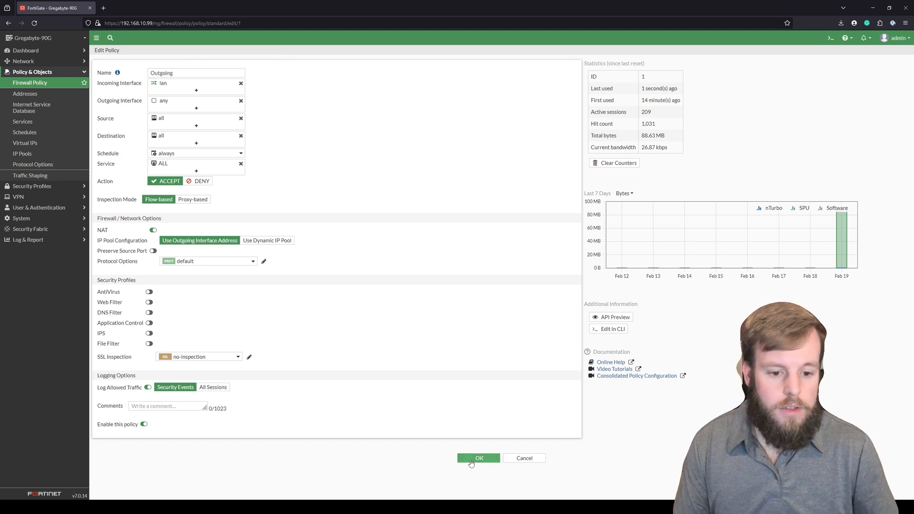
{"action": "left_click", "coordinate": [478, 457]}
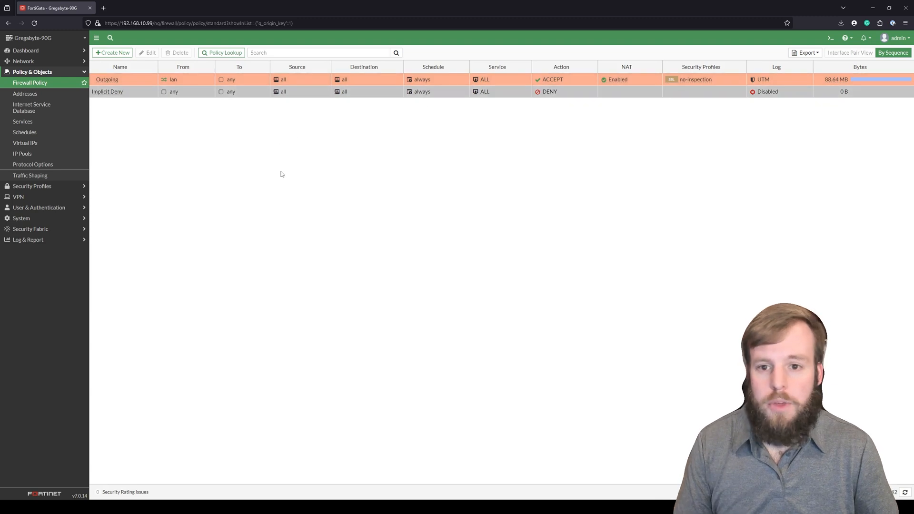
{"action": "mouse_move", "coordinate": [156, 122]}
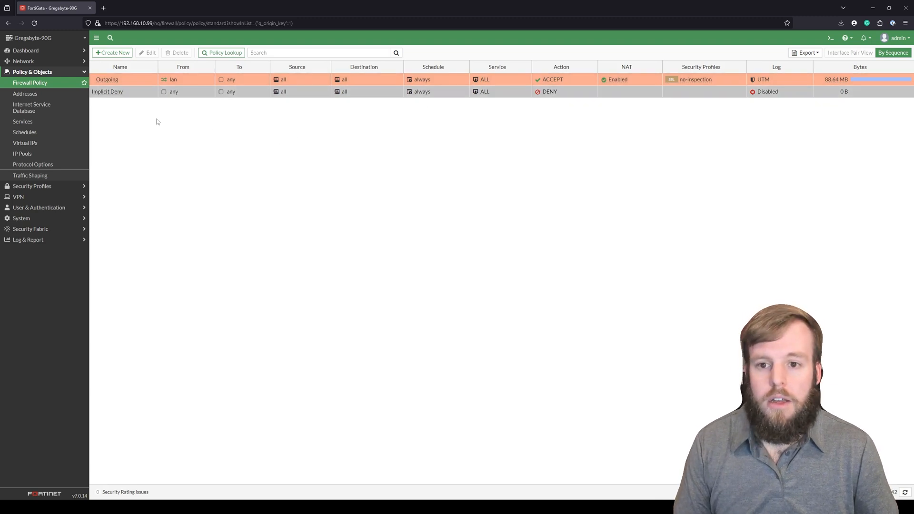
{"action": "mouse_move", "coordinate": [236, 144]}
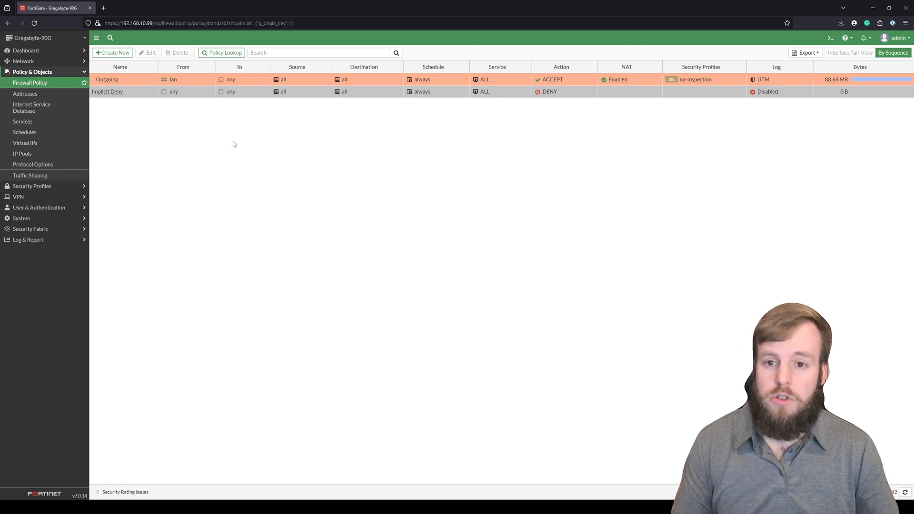
{"action": "mouse_move", "coordinate": [199, 135]}
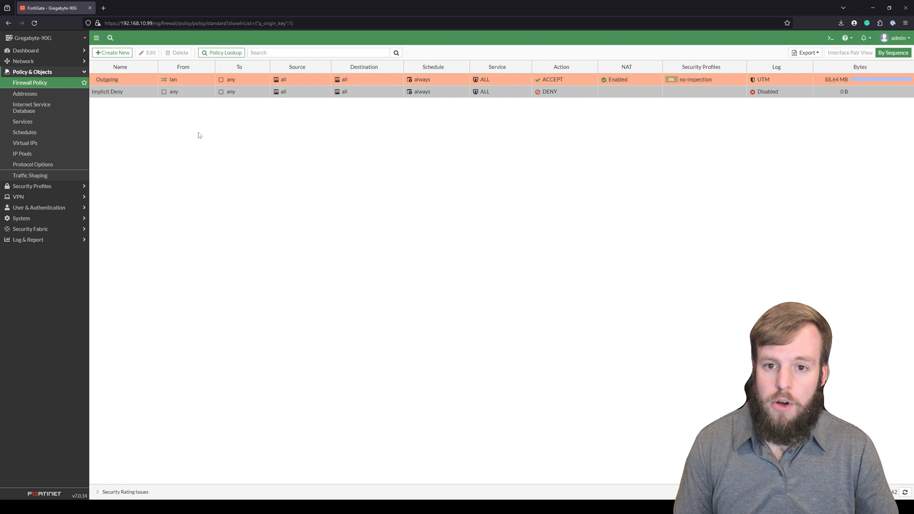
{"action": "mouse_move", "coordinate": [132, 104]}
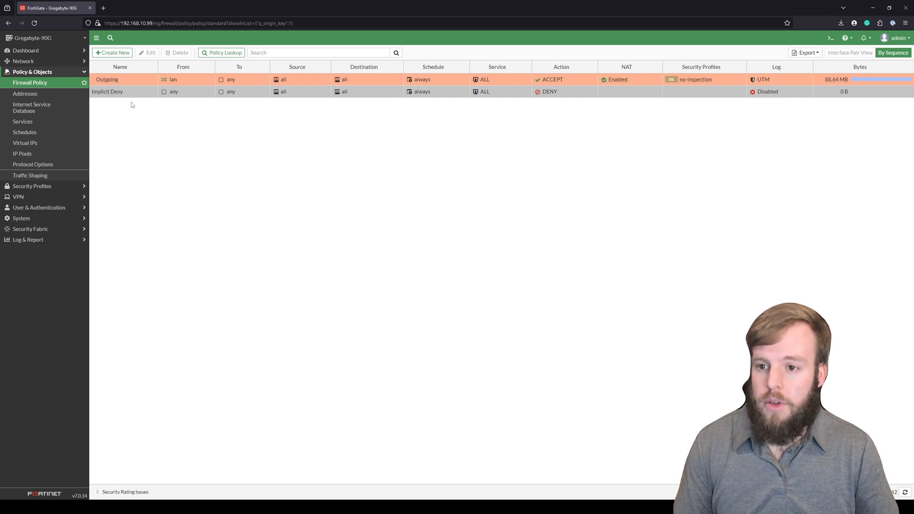
Step: Open Network > Interfaces from the left sidebar
{"action": "left_click", "coordinate": [23, 60]}
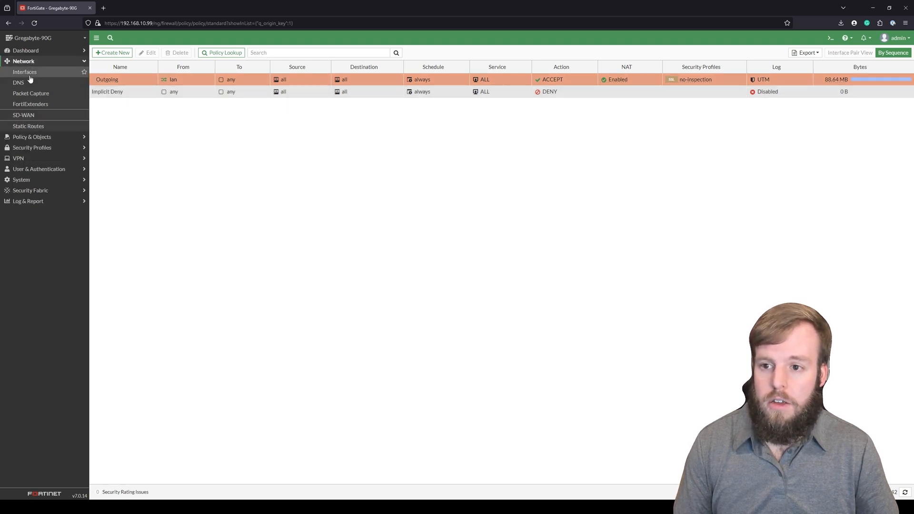
{"action": "left_click", "coordinate": [24, 72]}
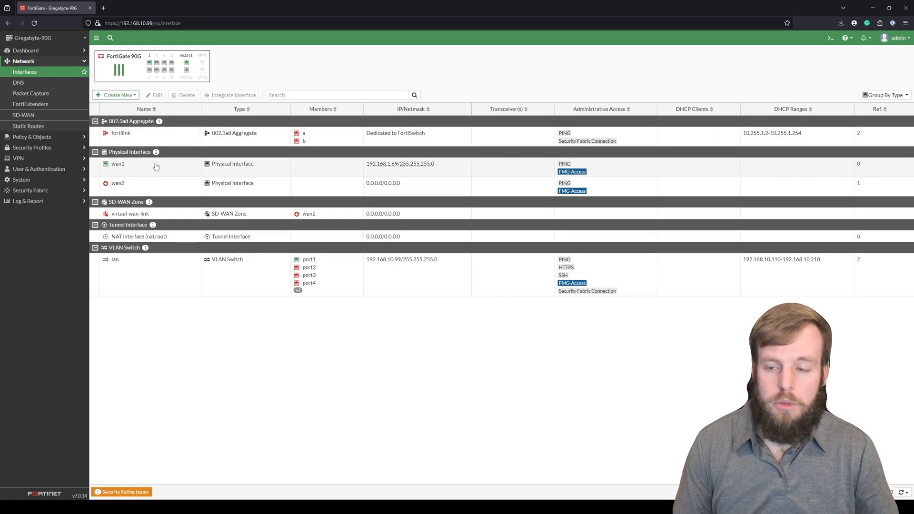
Step: Edit virtual-wan-link, add wan1 as a member beside wan2, and save the zone
{"action": "left_click", "coordinate": [23, 115]}
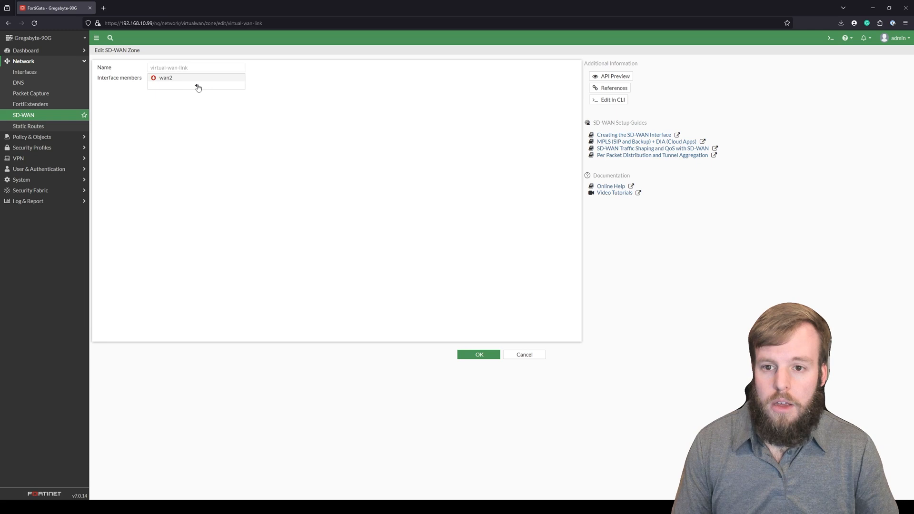
{"action": "left_click", "coordinate": [196, 85]}
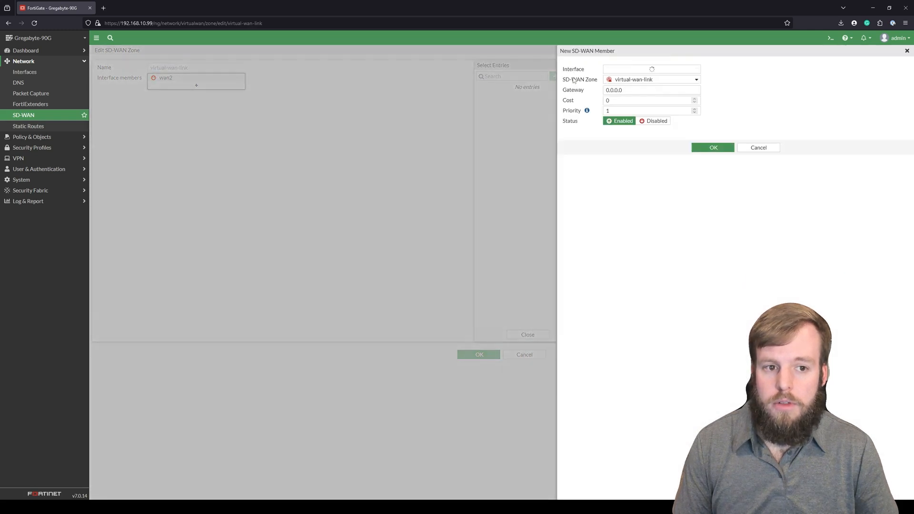
{"action": "left_click", "coordinate": [651, 69]}
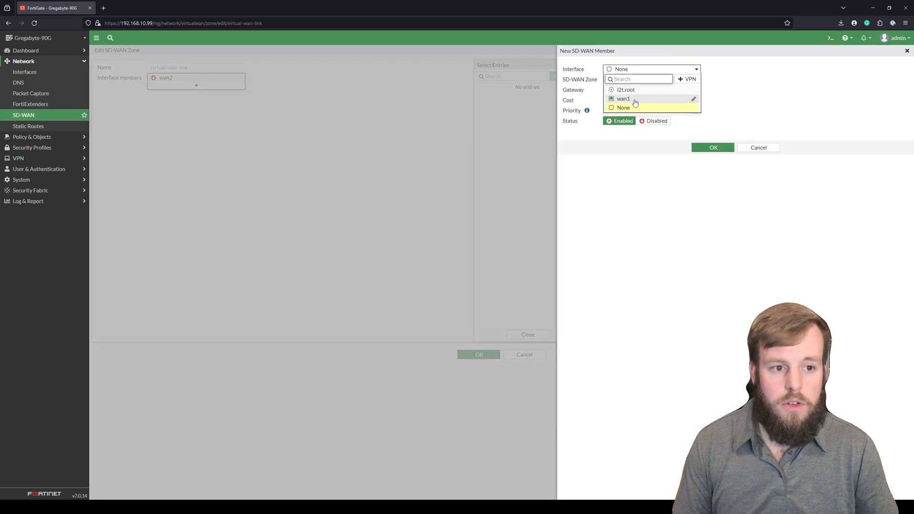
{"action": "left_click", "coordinate": [622, 99]}
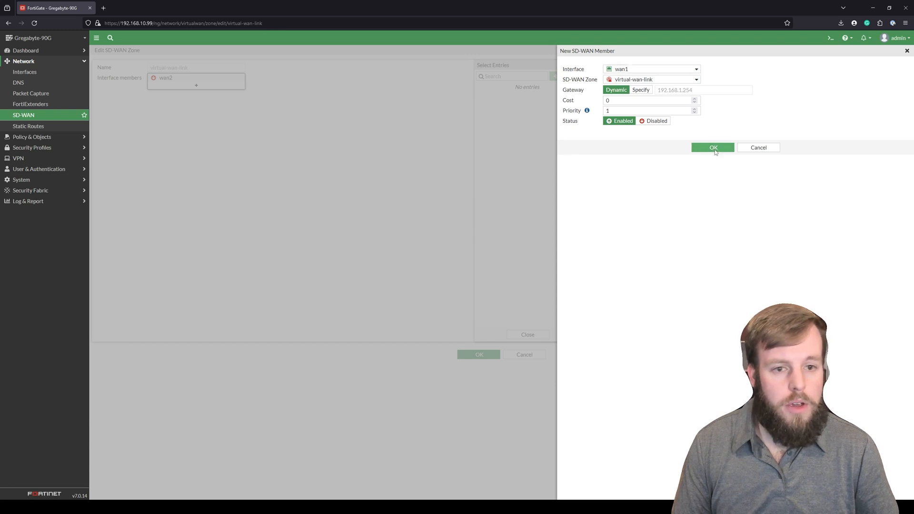
{"action": "left_click", "coordinate": [713, 148]}
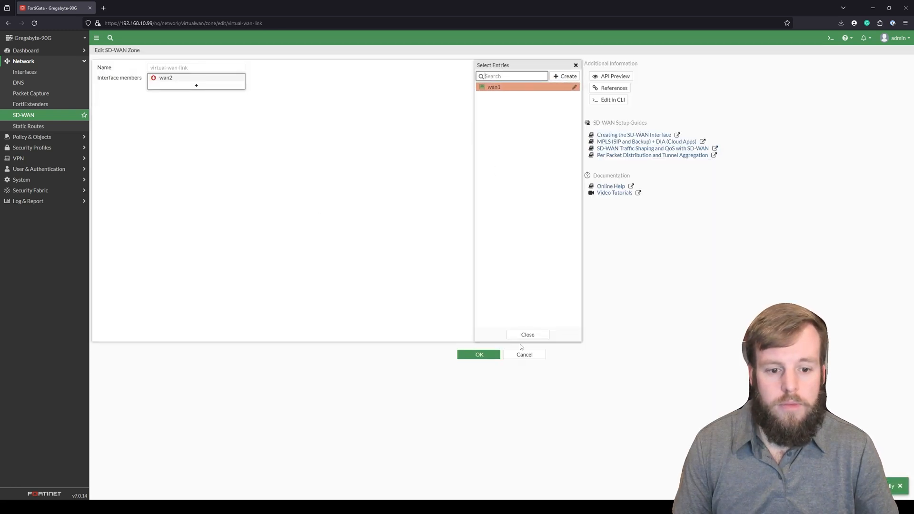
{"action": "left_click", "coordinate": [526, 334]}
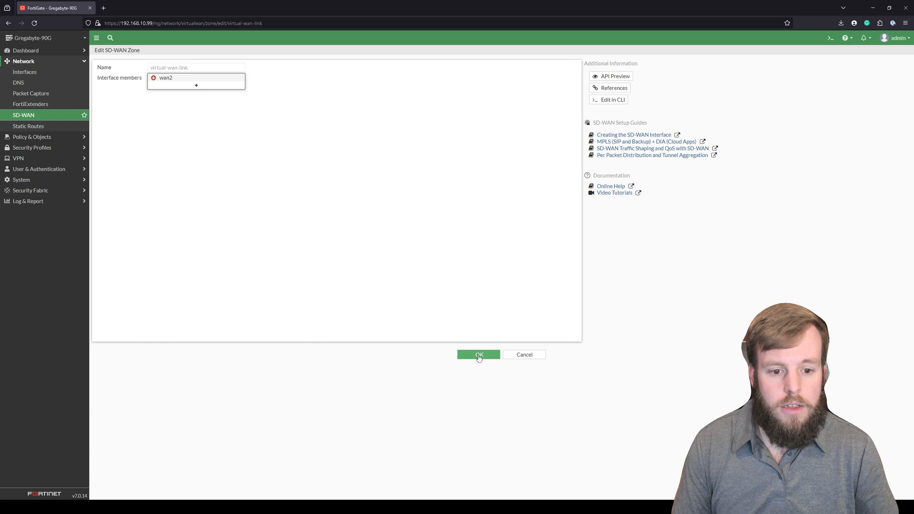
{"action": "left_click", "coordinate": [477, 354]}
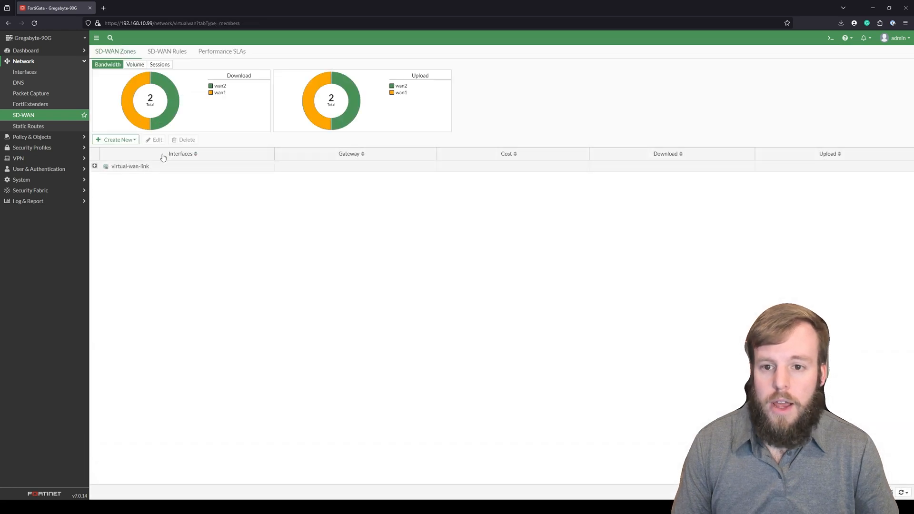
{"action": "mouse_move", "coordinate": [202, 117]}
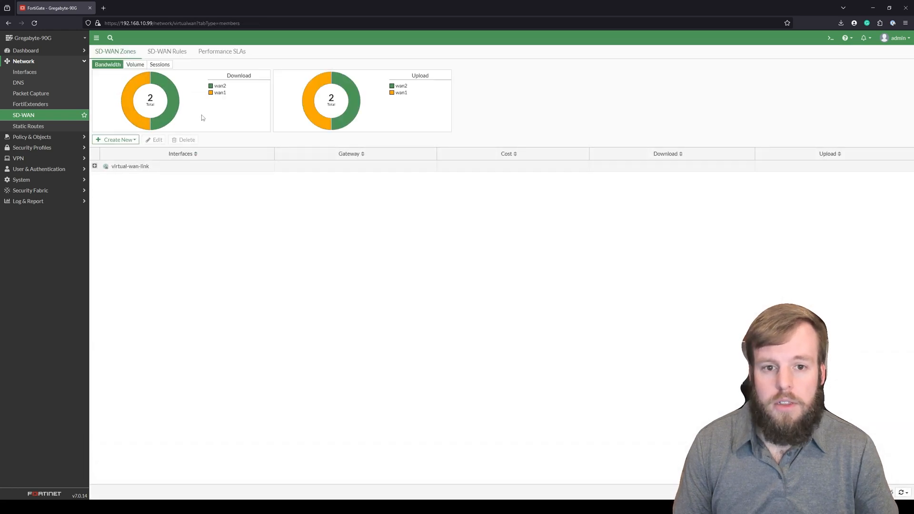
Step: Expand virtual-wan-link to list wan2 (gateway 0.0.0.0) and wan1 (gateway 192.168.1.254)
{"action": "left_click", "coordinate": [94, 166]}
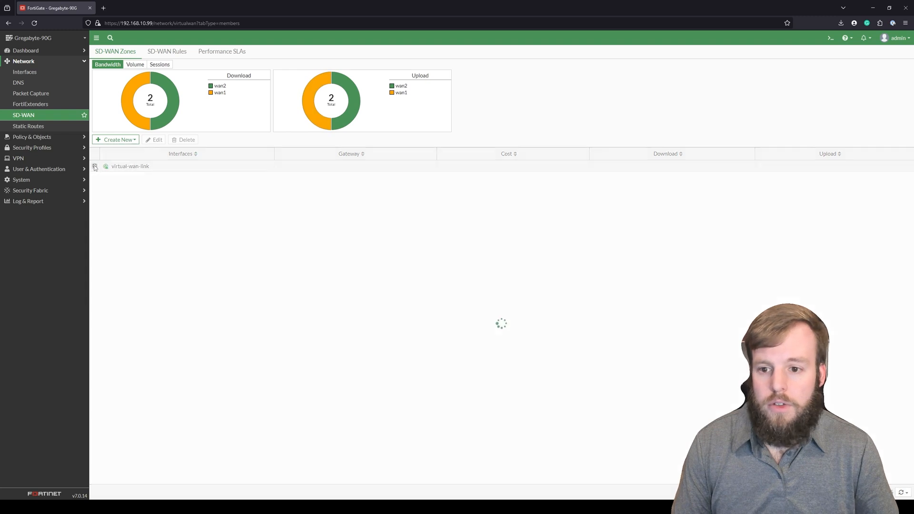
{"action": "left_click", "coordinate": [94, 166]}
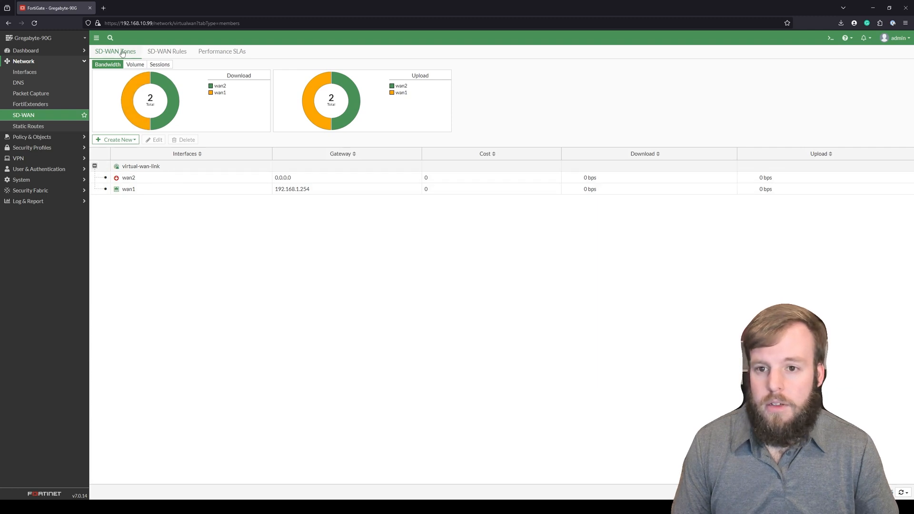
{"action": "mouse_move", "coordinate": [167, 51]}
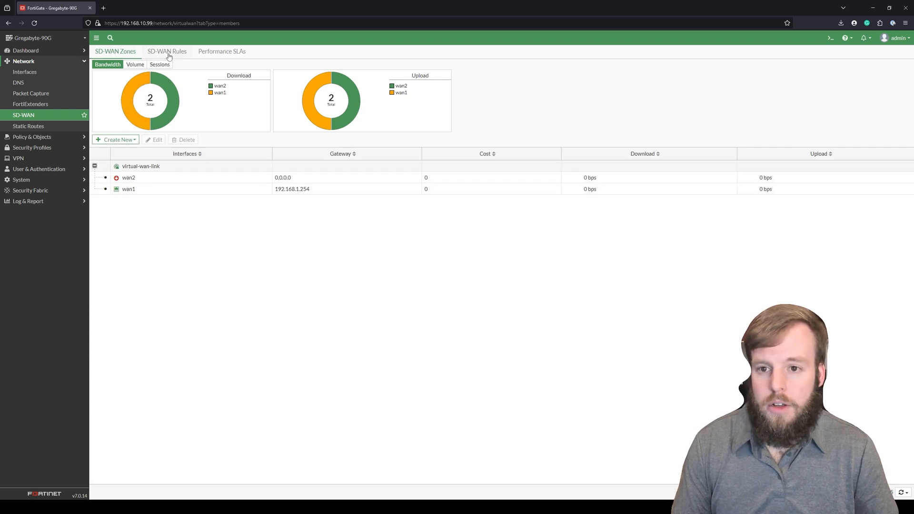
Step: Switch to the SD-WAN Rules tab, listing only the implicit sd-wan rule
{"action": "left_click", "coordinate": [166, 51]}
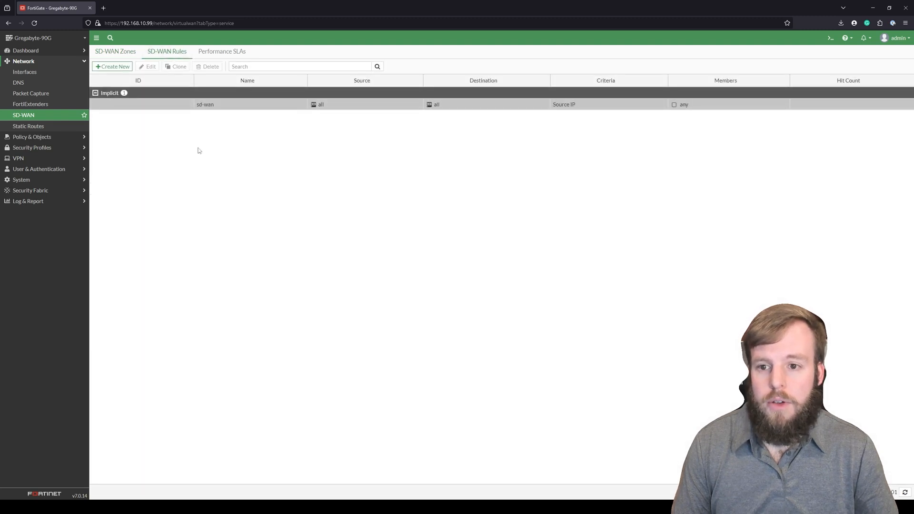
{"action": "mouse_move", "coordinate": [299, 117]}
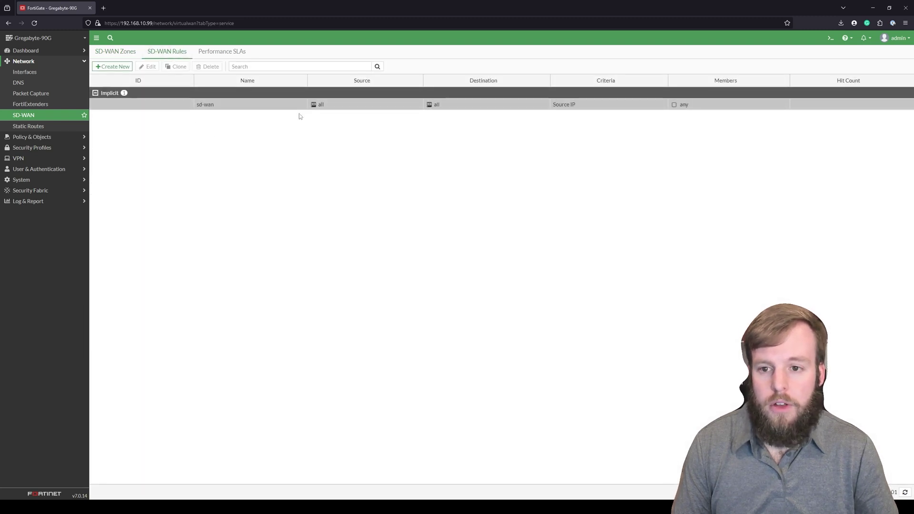
{"action": "mouse_move", "coordinate": [571, 122]}
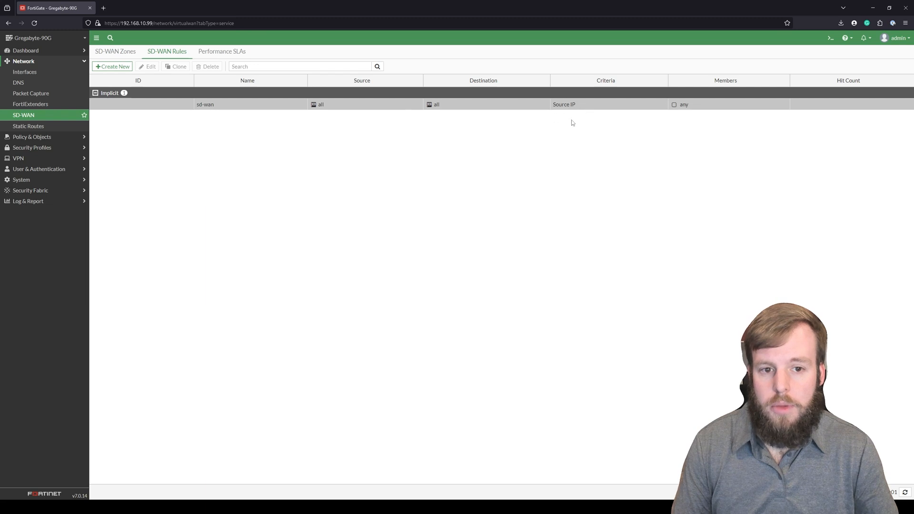
{"action": "mouse_move", "coordinate": [136, 114]}
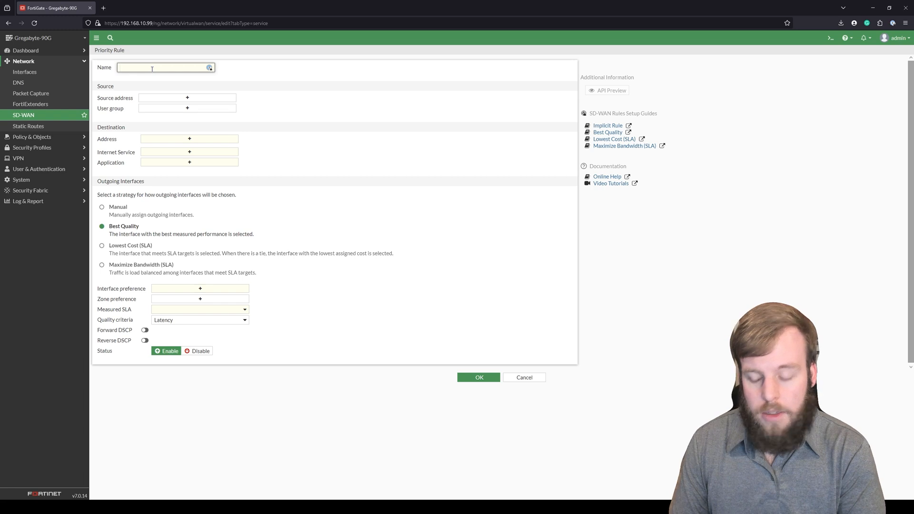
Step: Name the rule 'wan1-first' with source and destination address 'all'
{"action": "type", "text": "WA"}
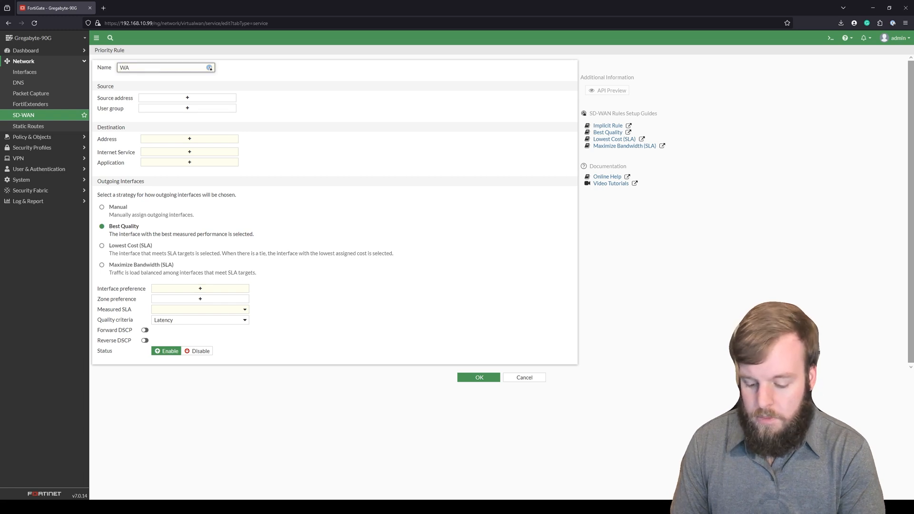
{"action": "type", "text": "wa"}
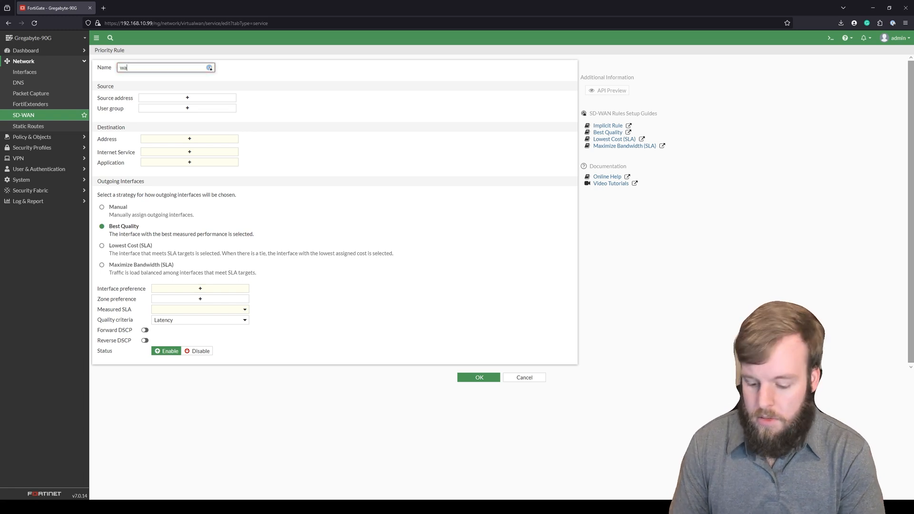
{"action": "type", "text": "n1-f"}
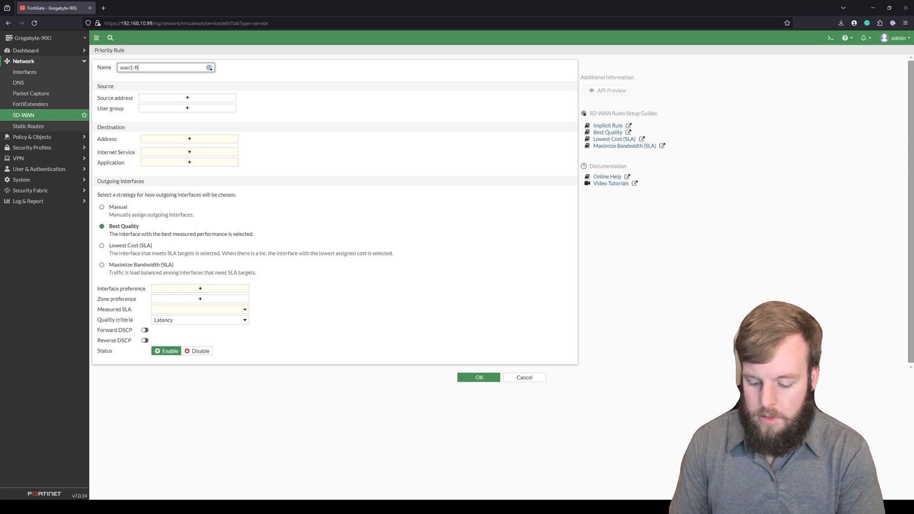
{"action": "type", "text": "irst"}
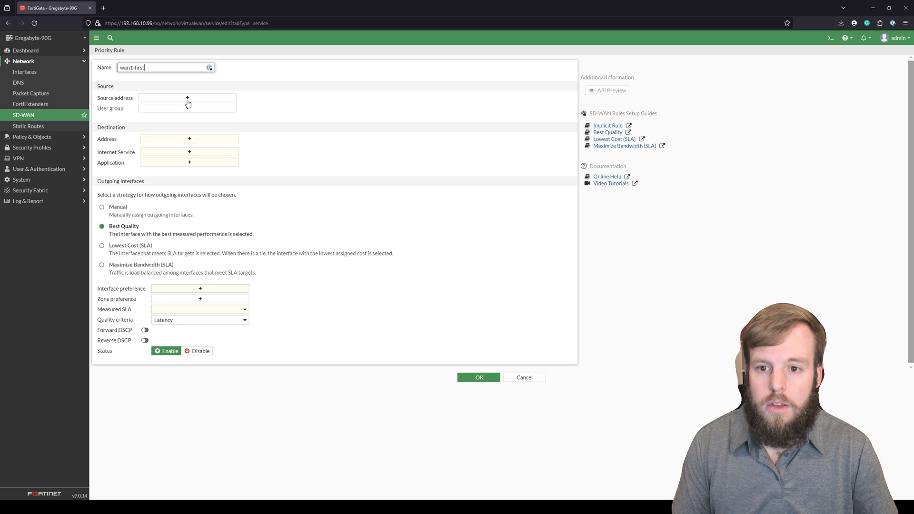
{"action": "left_click", "coordinate": [187, 97]}
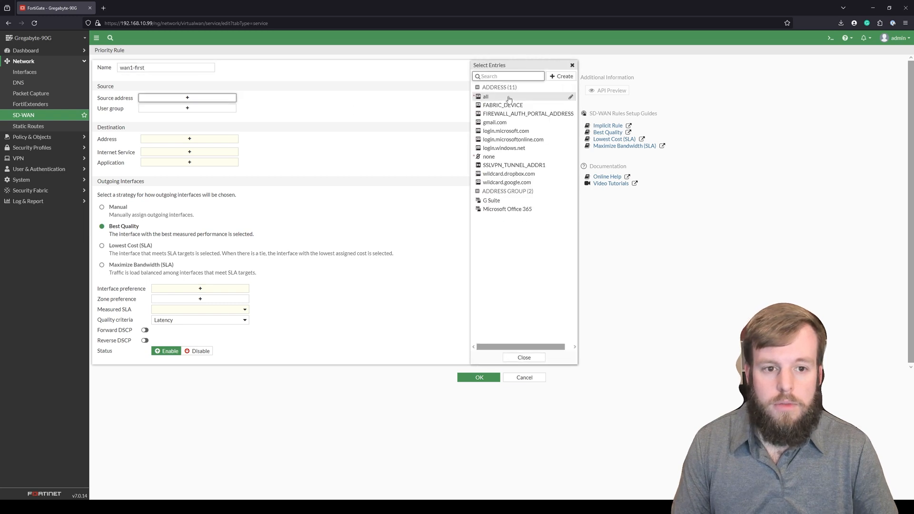
{"action": "left_click", "coordinate": [485, 96]}
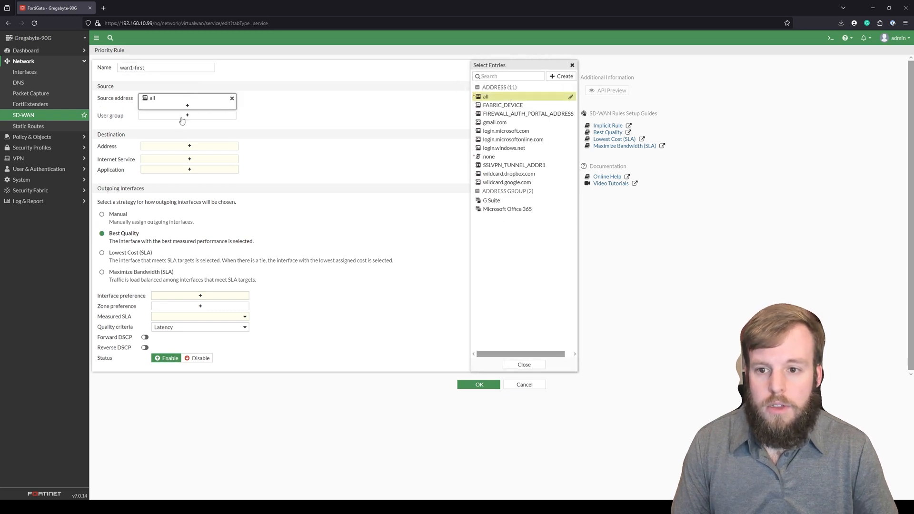
{"action": "left_click", "coordinate": [187, 115]}
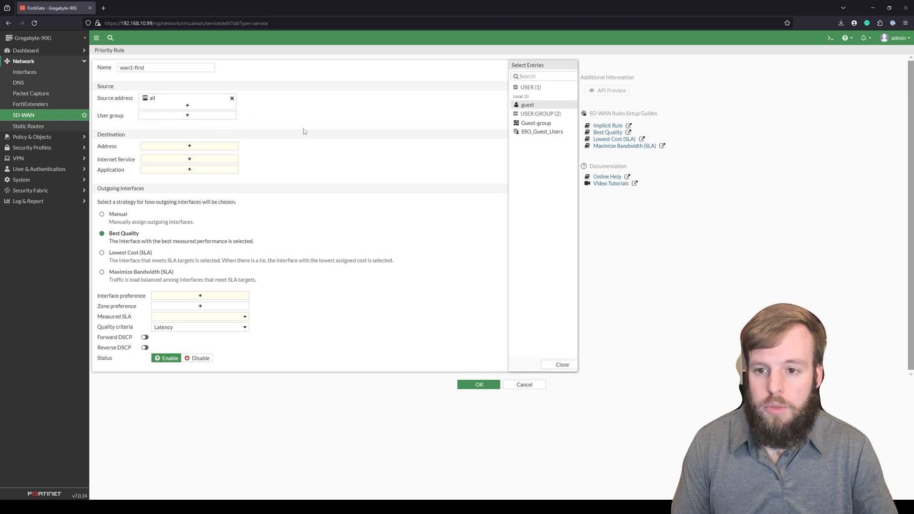
{"action": "left_click", "coordinate": [561, 364]}
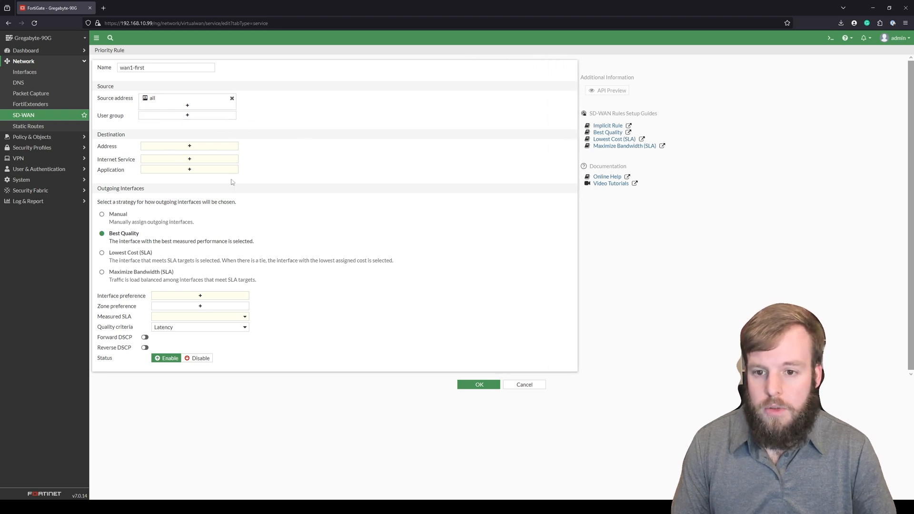
{"action": "mouse_move", "coordinate": [176, 152]}
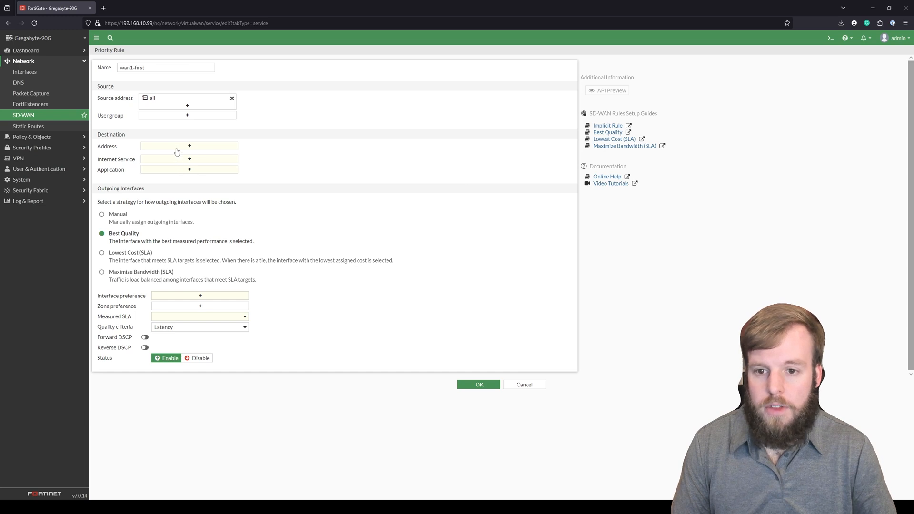
{"action": "left_click", "coordinate": [189, 146]}
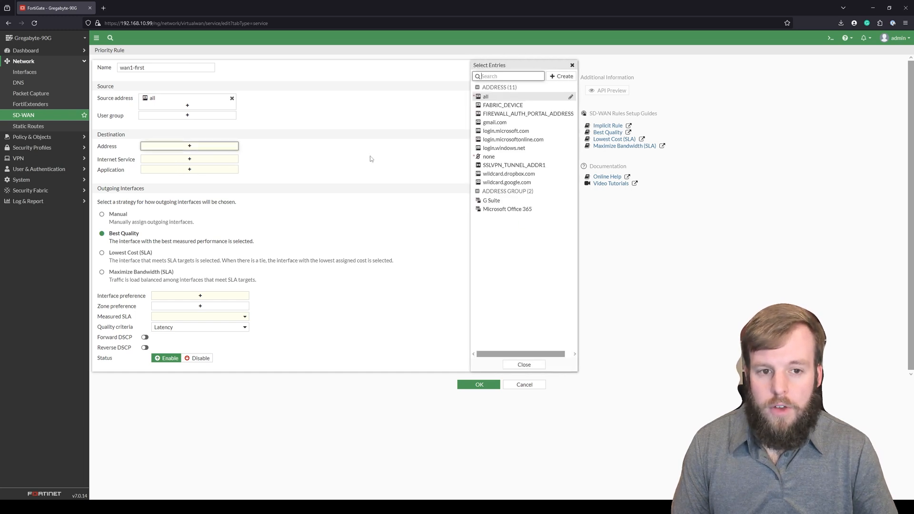
{"action": "mouse_move", "coordinate": [485, 96]}
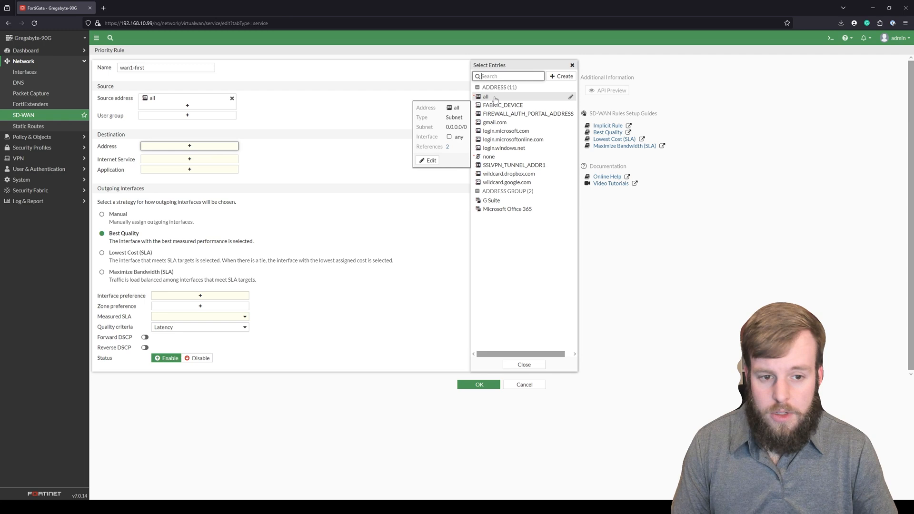
{"action": "left_click", "coordinate": [485, 96]}
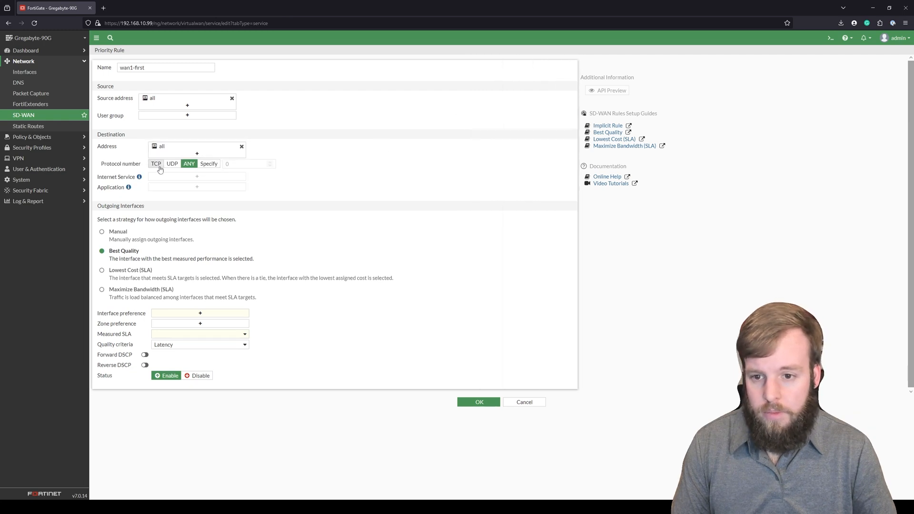
{"action": "mouse_move", "coordinate": [184, 181]}
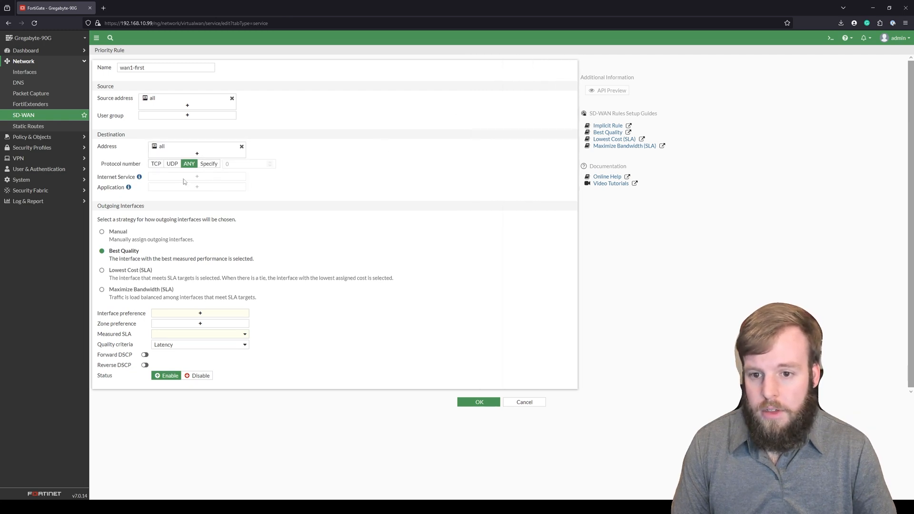
{"action": "mouse_move", "coordinate": [187, 185]}
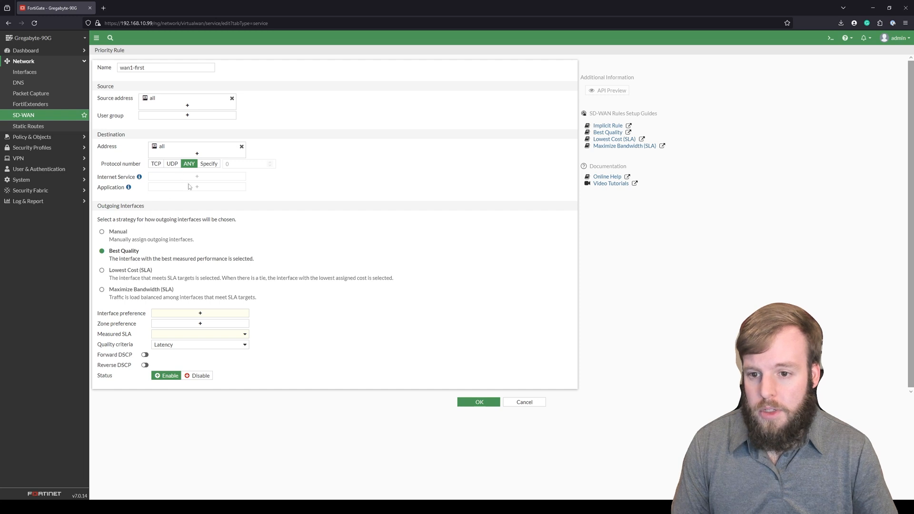
{"action": "mouse_move", "coordinate": [128, 255]}
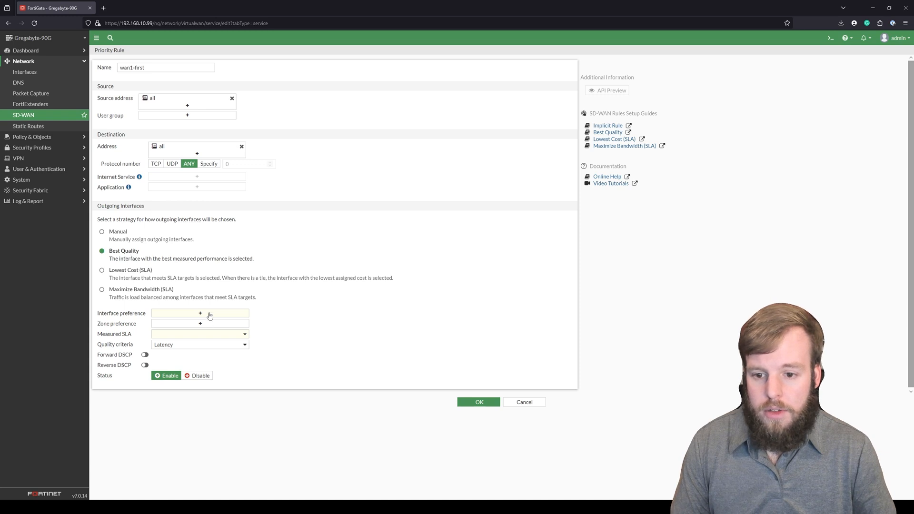
Step: Set interface preference to wan1 first, then wan2
{"action": "left_click", "coordinate": [200, 313]}
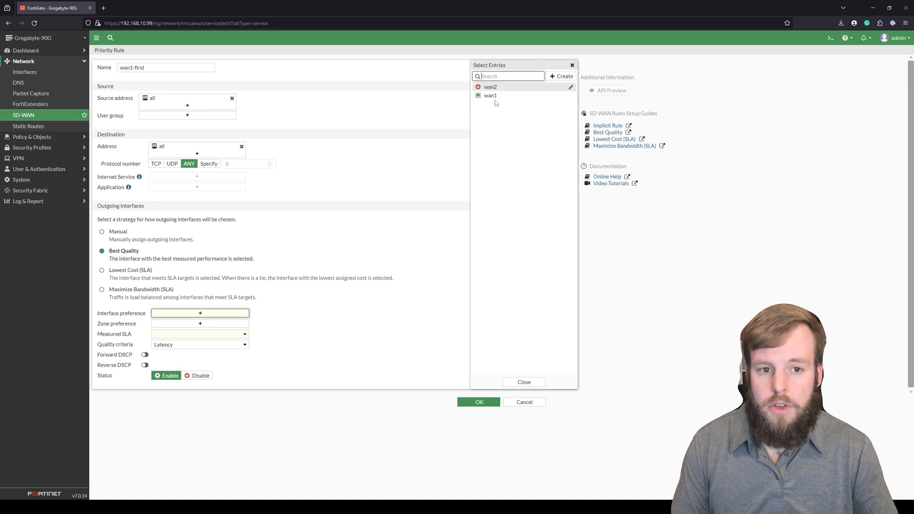
{"action": "left_click", "coordinate": [490, 95]}
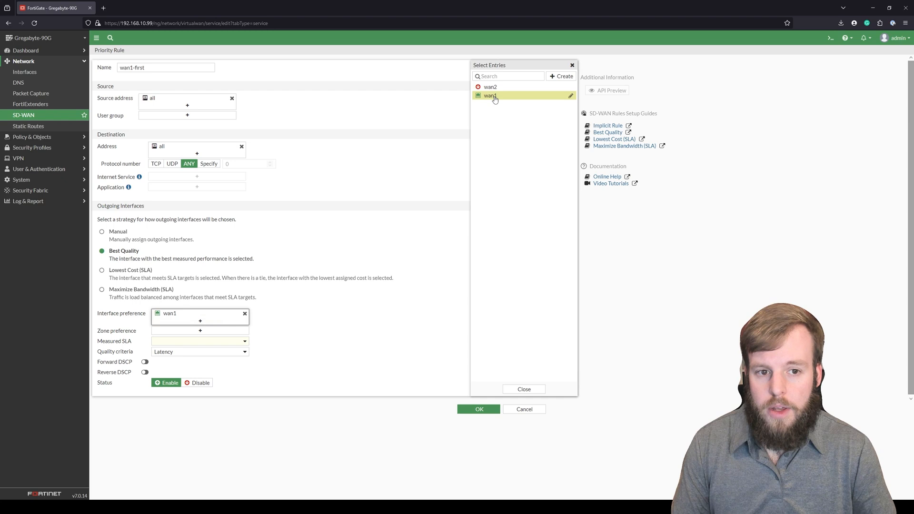
{"action": "left_click", "coordinate": [490, 87]}
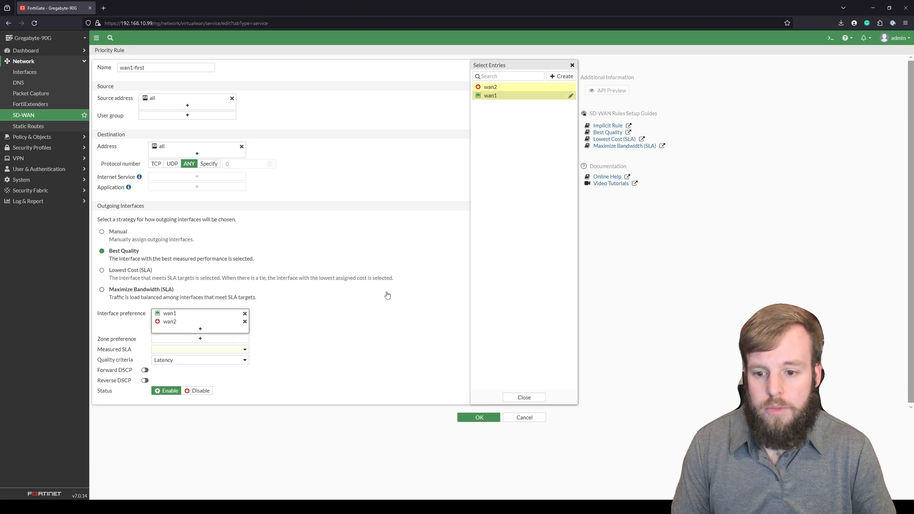
{"action": "left_click", "coordinate": [200, 338]}
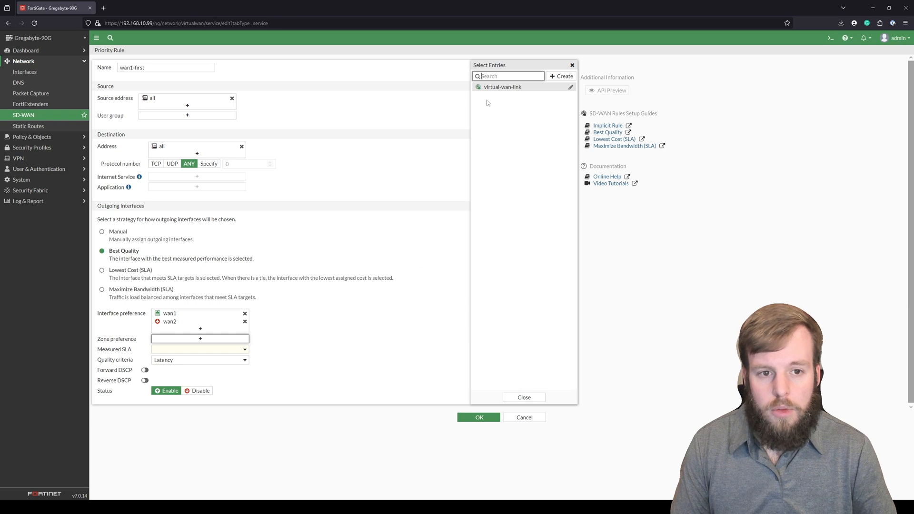
{"action": "left_click", "coordinate": [199, 348]}
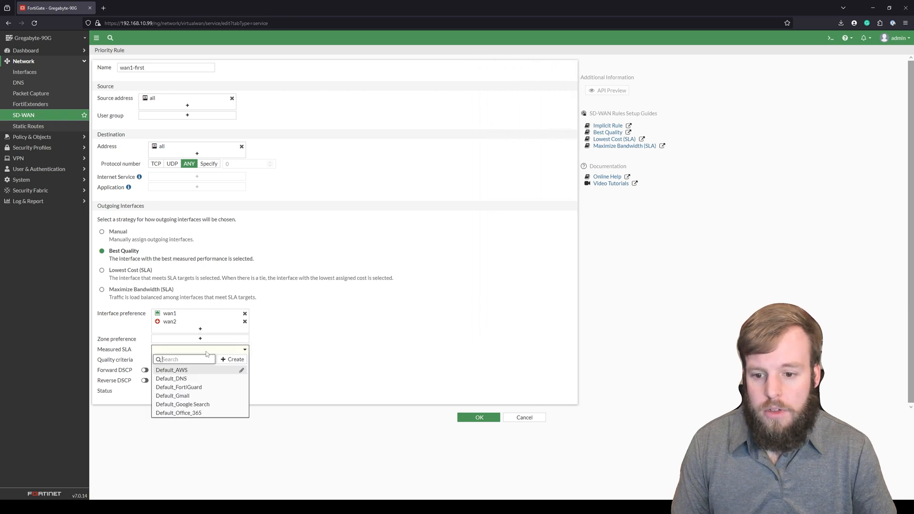
{"action": "mouse_move", "coordinate": [209, 351]}
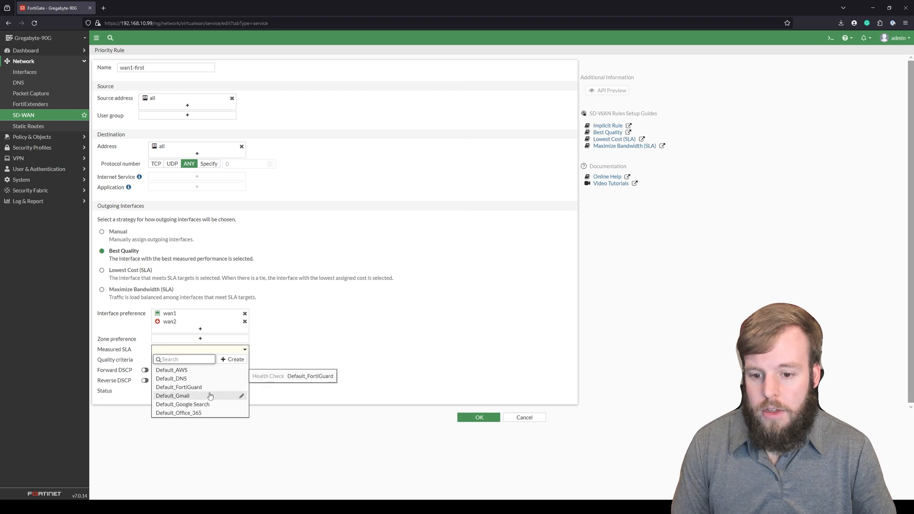
{"action": "mouse_move", "coordinate": [207, 387]}
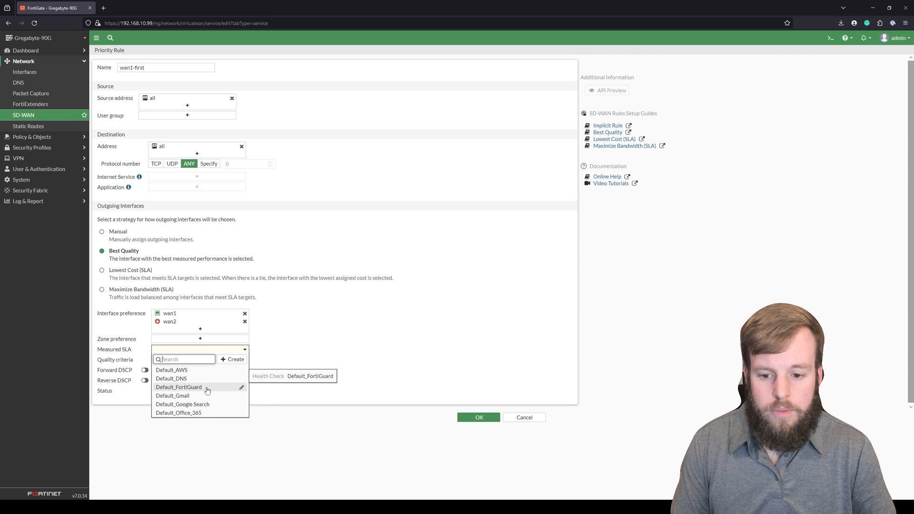
{"action": "mouse_move", "coordinate": [243, 394]}
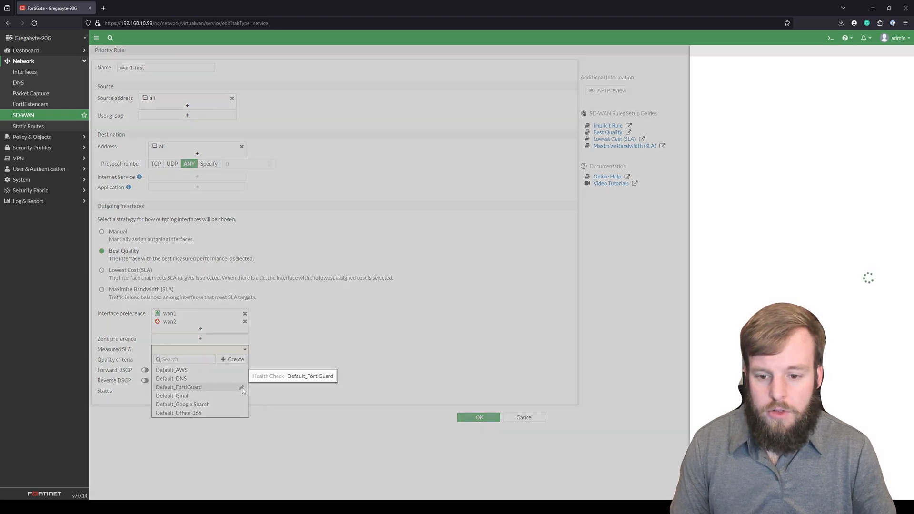
Step: Review the Default_FortiGuard SLA settings and bring up the measured SLA list
{"action": "left_click", "coordinate": [241, 387]}
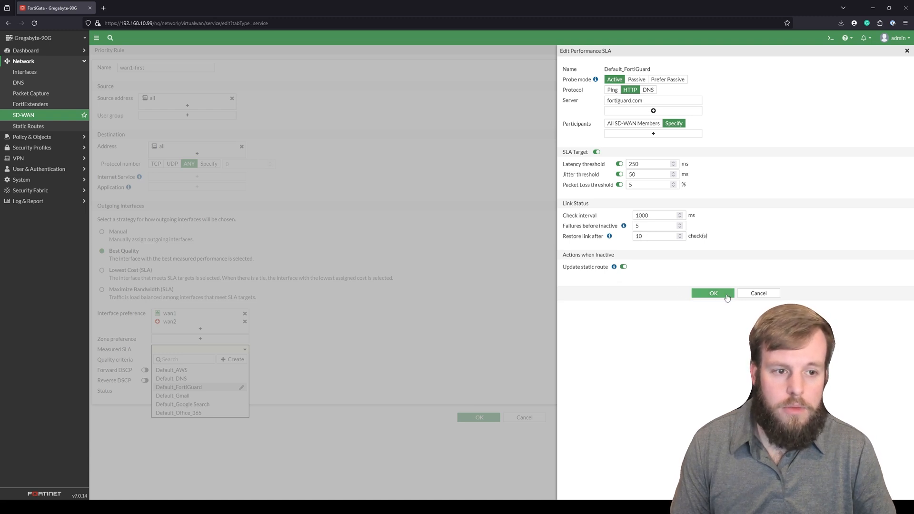
{"action": "left_click", "coordinate": [712, 293]}
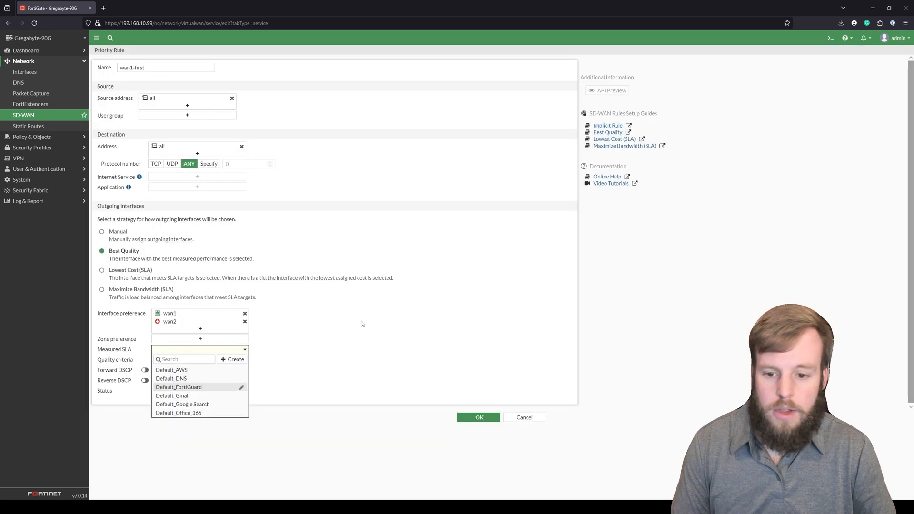
Step: Measure against Default_FortiGuard with Packet Loss quality criteria and save wan1-first
{"action": "left_click", "coordinate": [179, 387]}
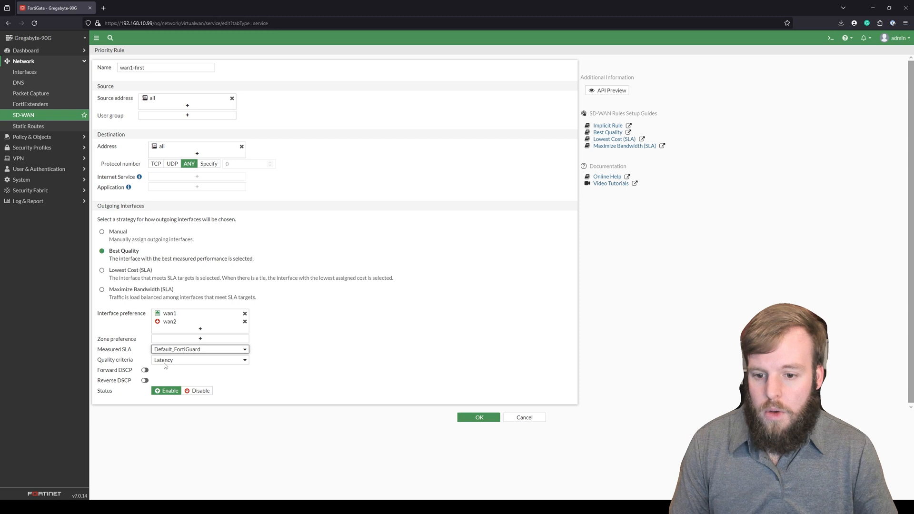
{"action": "left_click", "coordinate": [198, 360]}
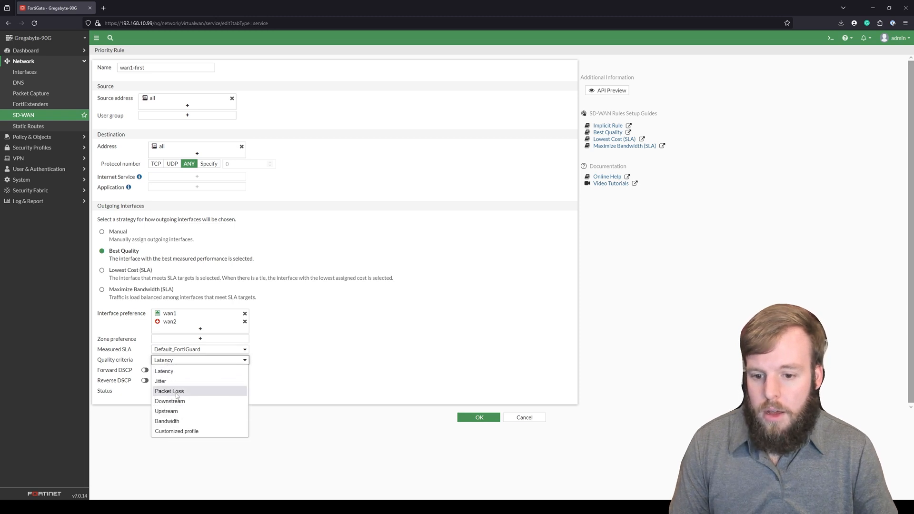
{"action": "left_click", "coordinate": [168, 392]}
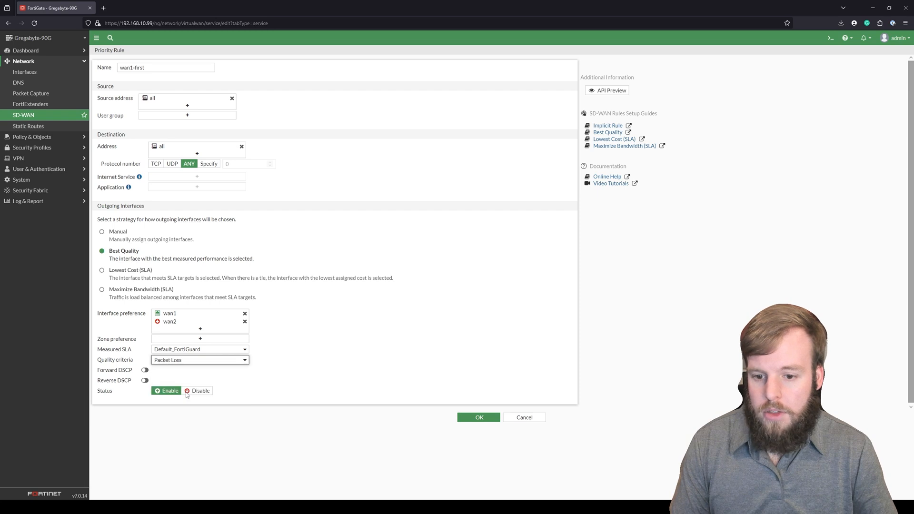
{"action": "mouse_move", "coordinate": [276, 367]}
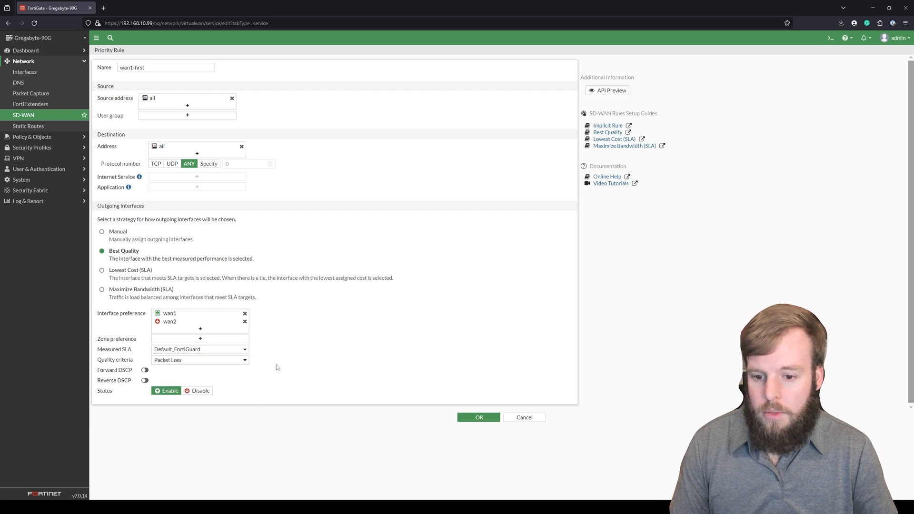
{"action": "mouse_move", "coordinate": [287, 369]}
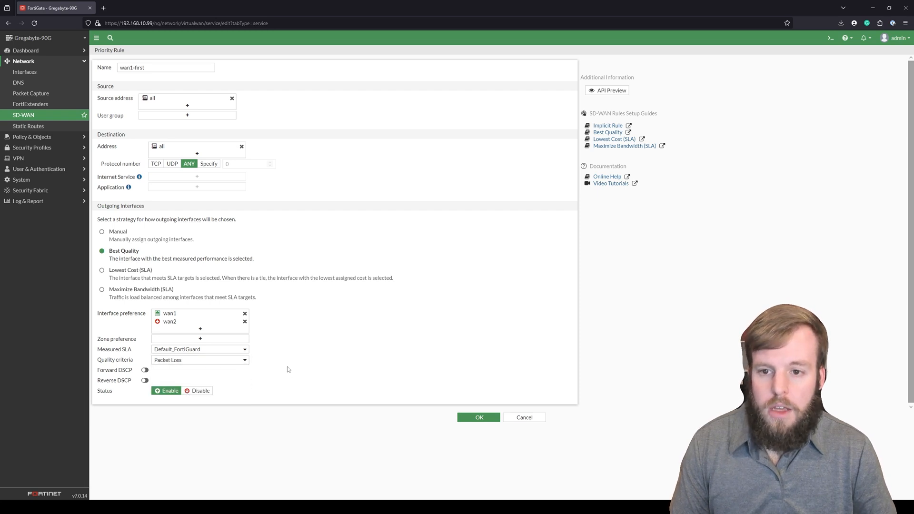
{"action": "left_click", "coordinate": [478, 418]}
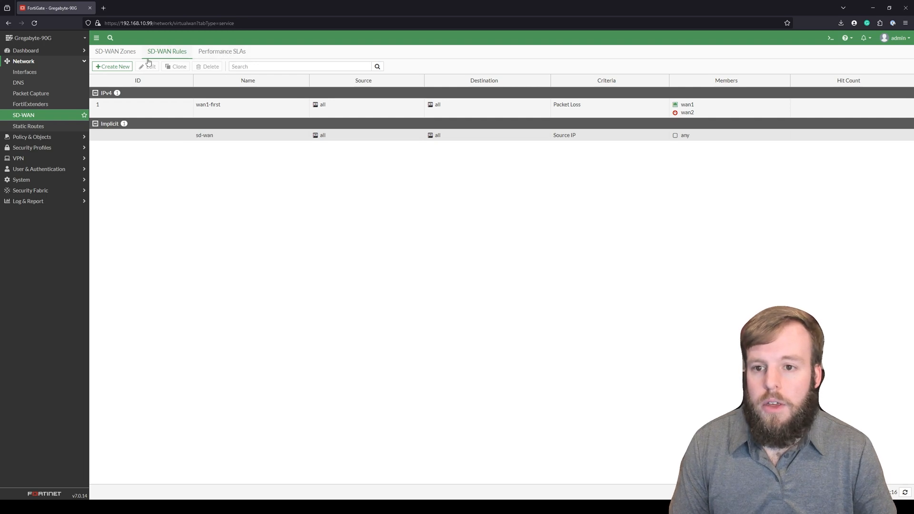
Step: Go to the Firewall Policy list under Policy & Objects to reach the Outgoing policy
{"action": "left_click", "coordinate": [31, 126]}
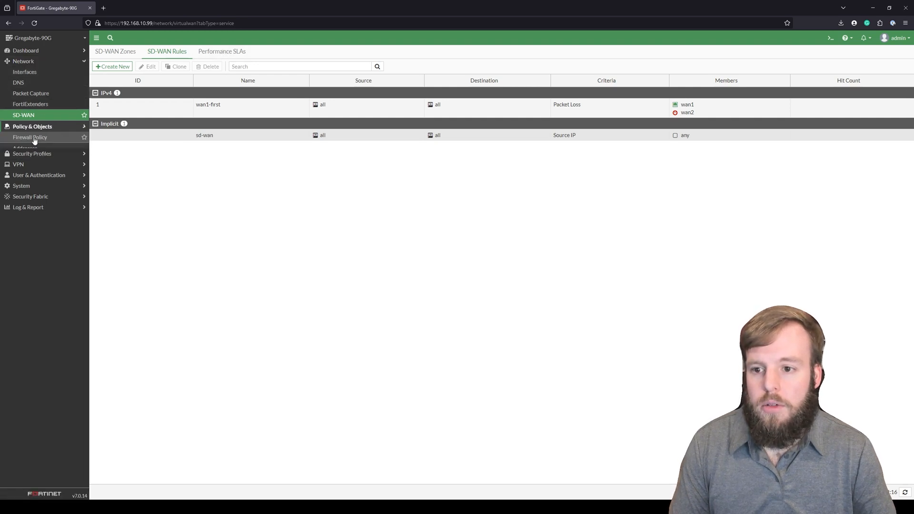
{"action": "left_click", "coordinate": [30, 137]}
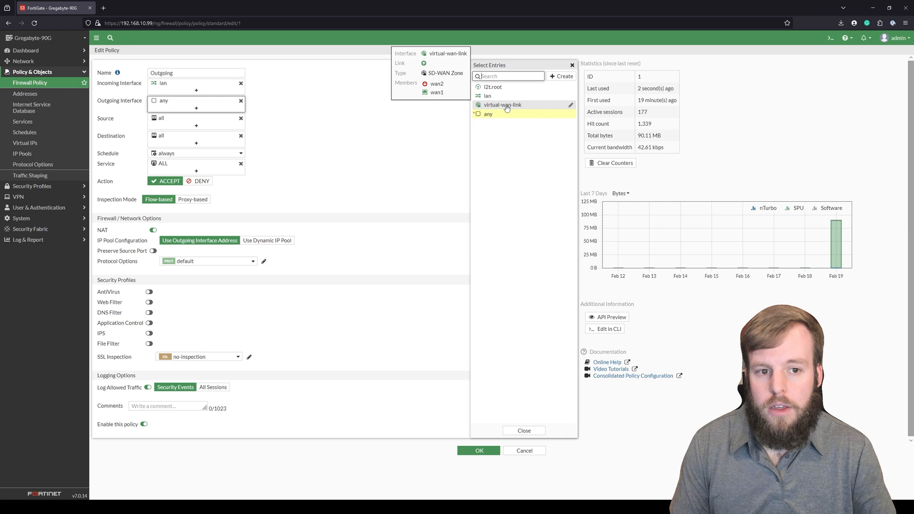
Step: Use virtual-wan-link as the Outgoing policy's outgoing interface and return to Network > SD-WAN
{"action": "left_click", "coordinate": [502, 105]}
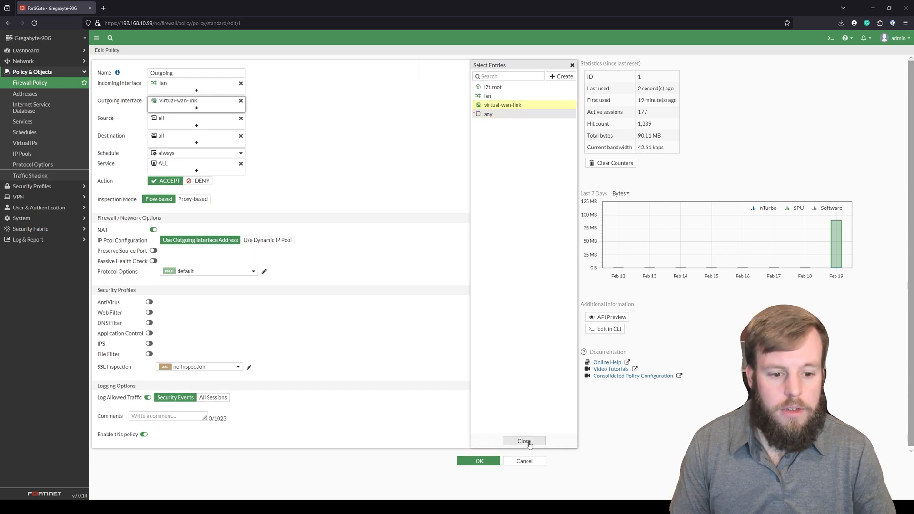
{"action": "left_click", "coordinate": [524, 441]}
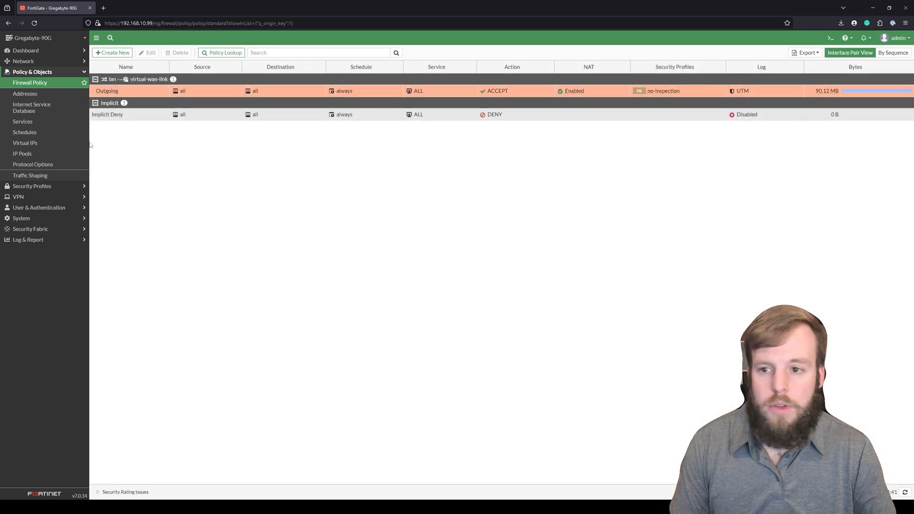
{"action": "left_click", "coordinate": [24, 60]}
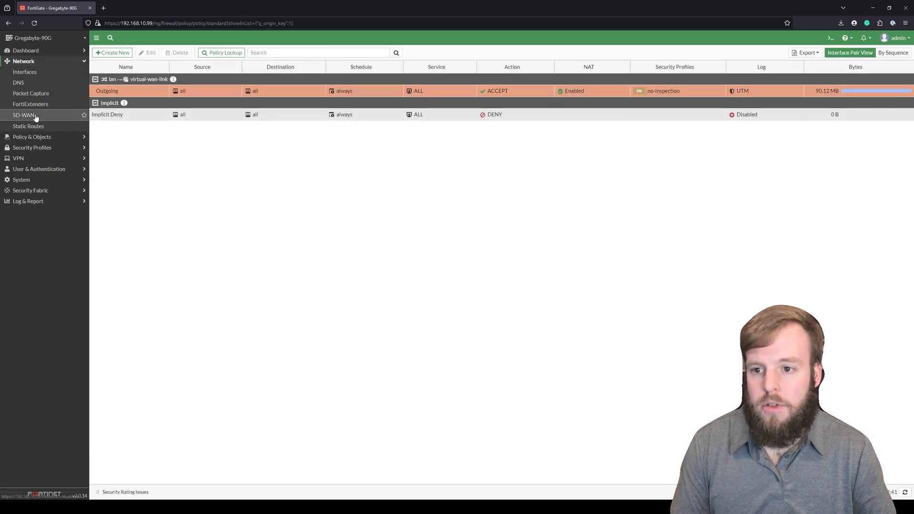
{"action": "left_click", "coordinate": [23, 115]}
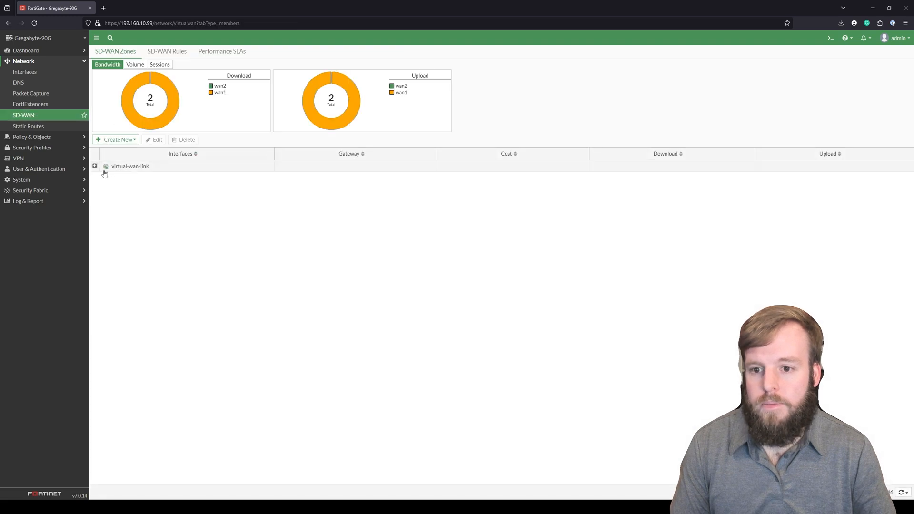
Step: Expand virtual-wan-link to show wan1 carrying traffic via 192.168.1.254 and wan2 at zero bandwidth
{"action": "left_click", "coordinate": [93, 166]}
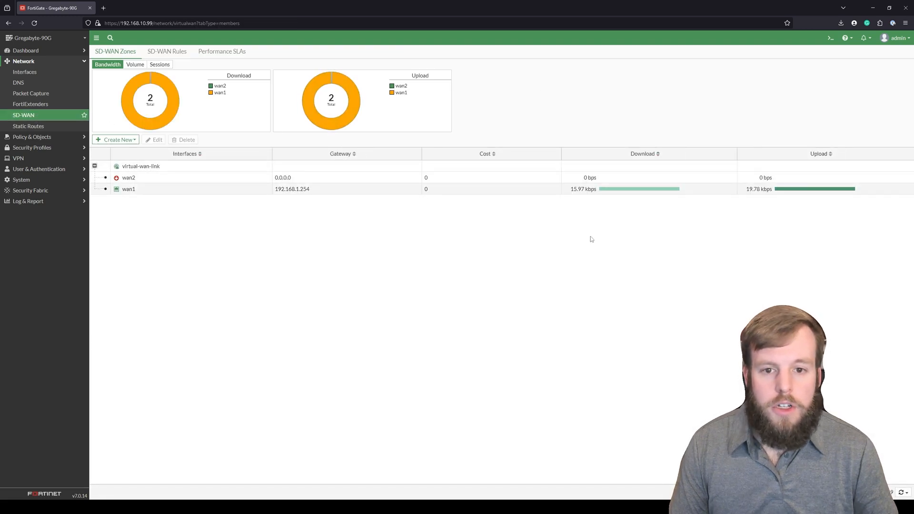
{"action": "mouse_move", "coordinate": [125, 214]}
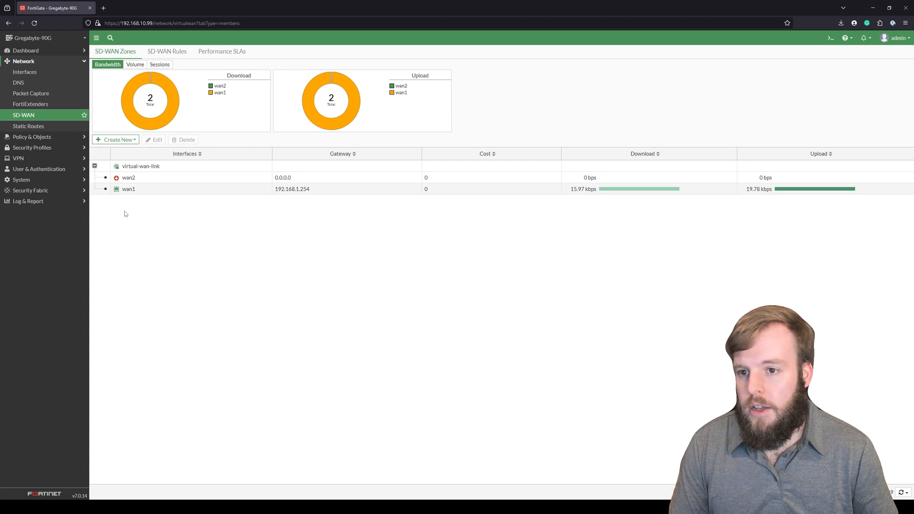
{"action": "mouse_move", "coordinate": [31, 136]}
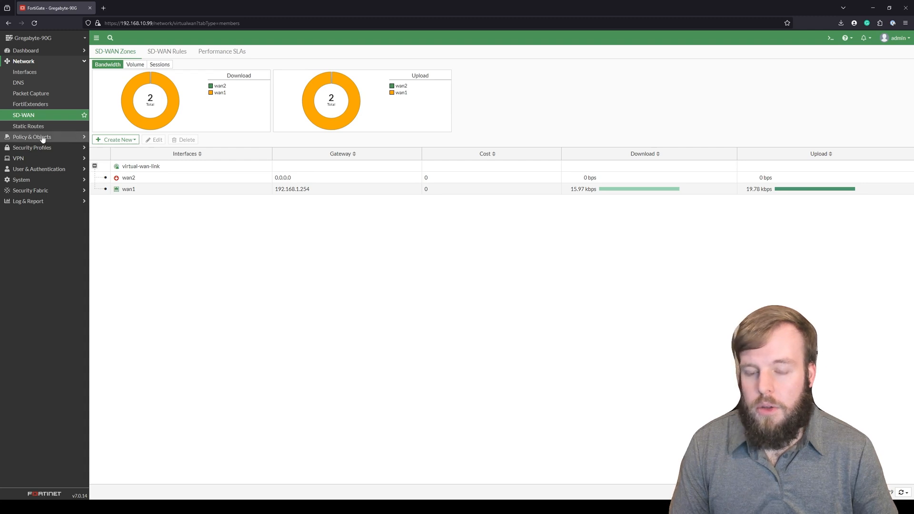
{"action": "mouse_move", "coordinate": [204, 234]}
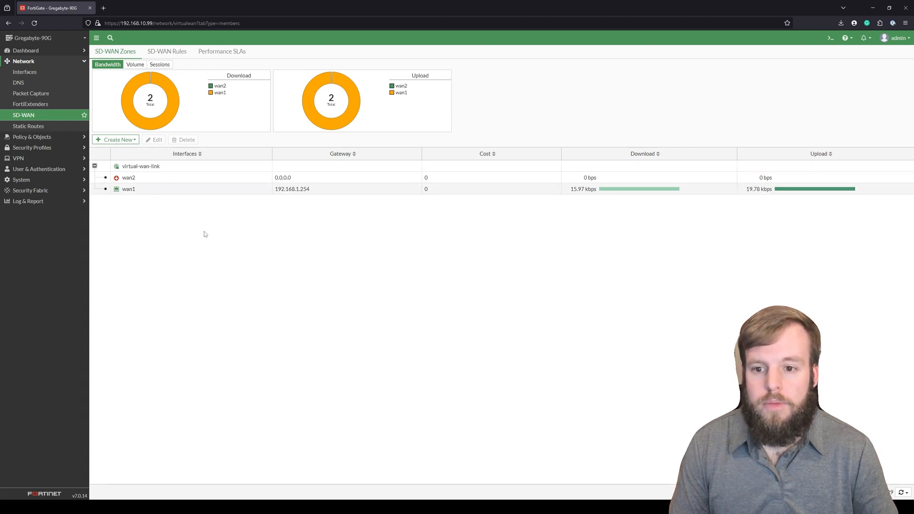
{"action": "mouse_move", "coordinate": [195, 225]}
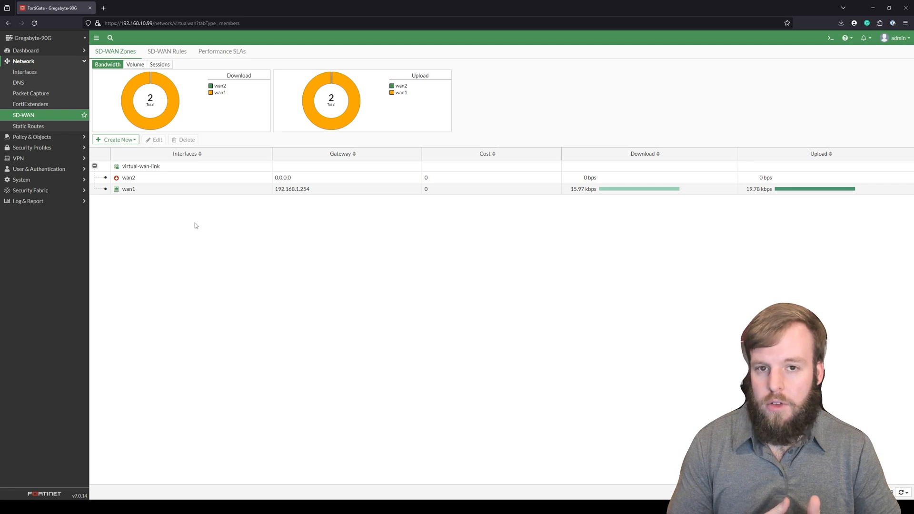
{"action": "mouse_move", "coordinate": [185, 214]}
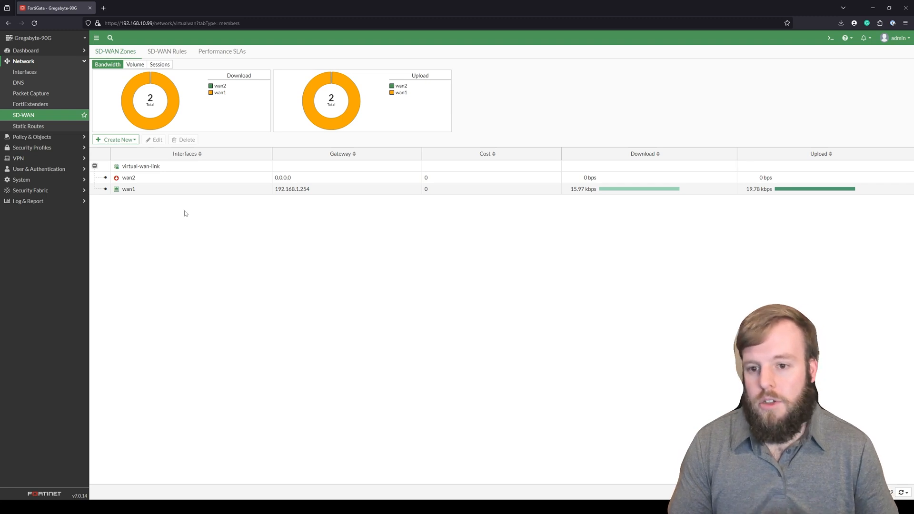
{"action": "mouse_move", "coordinate": [127, 178]}
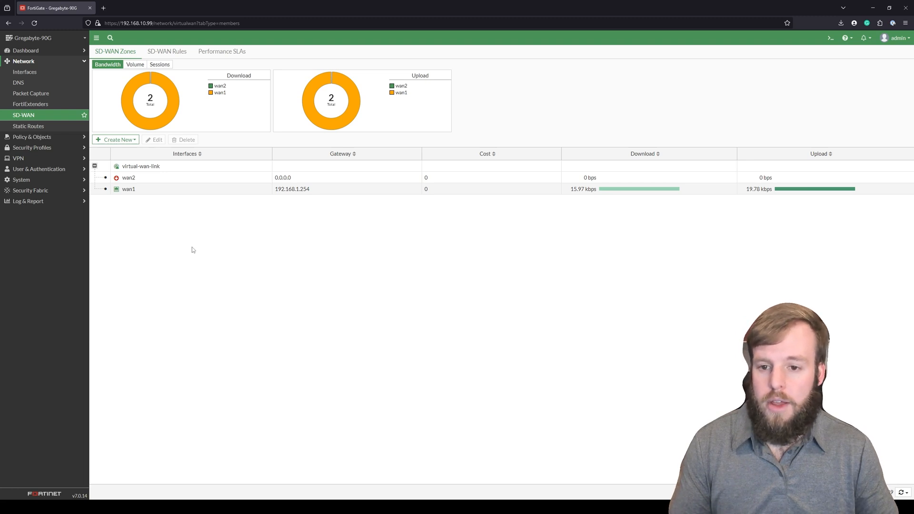
{"action": "mouse_move", "coordinate": [179, 240]}
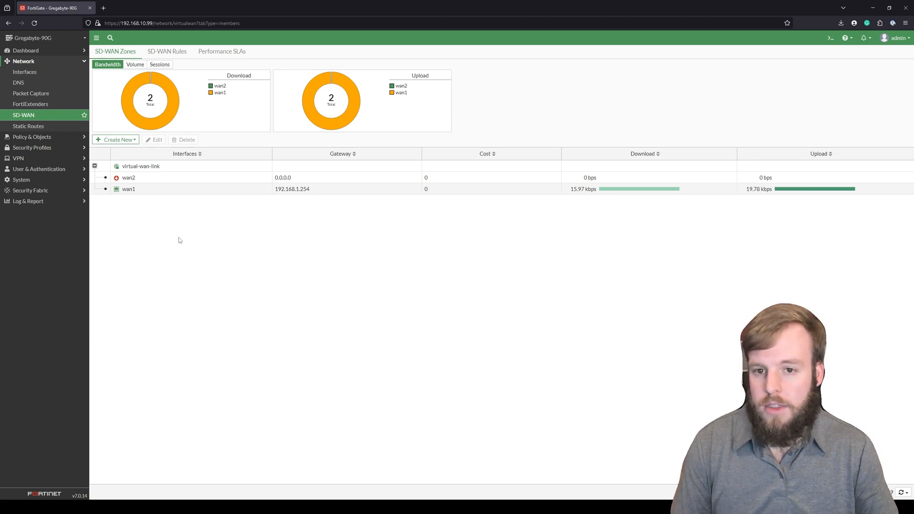
{"action": "mouse_move", "coordinate": [179, 240]}
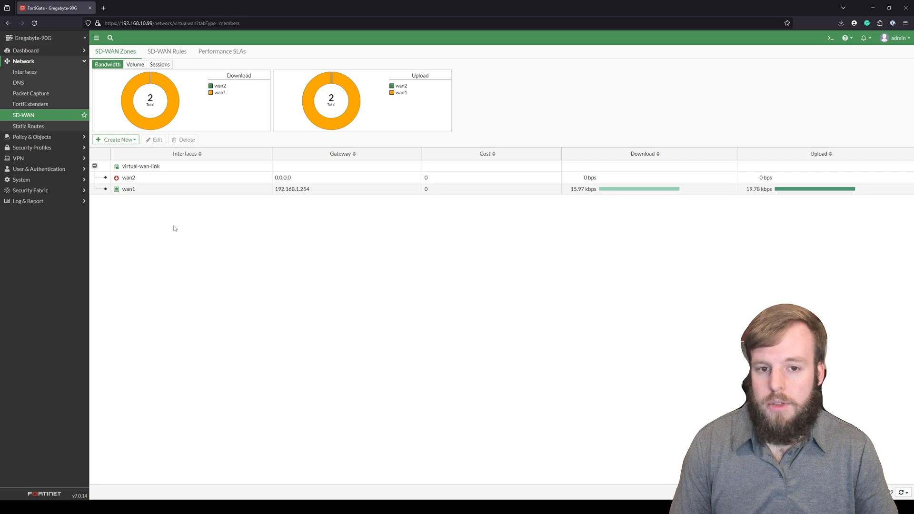